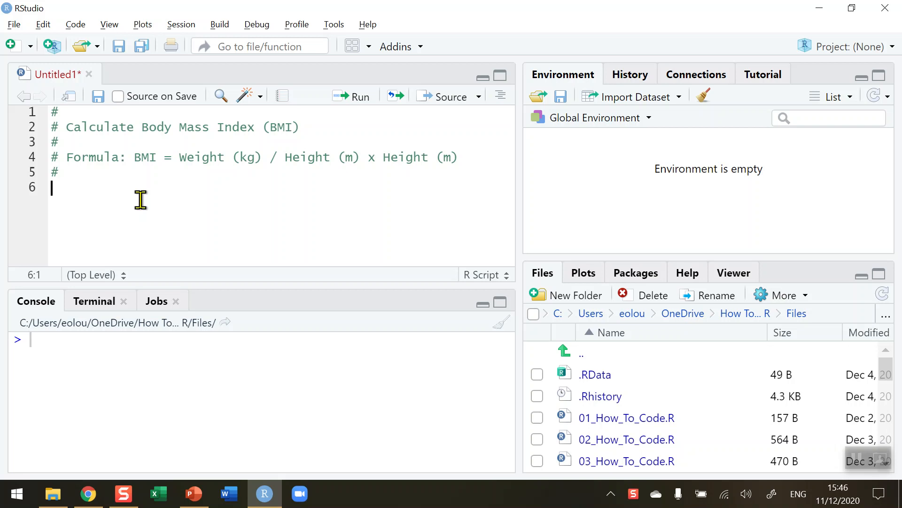
mouse_move(466, 157)
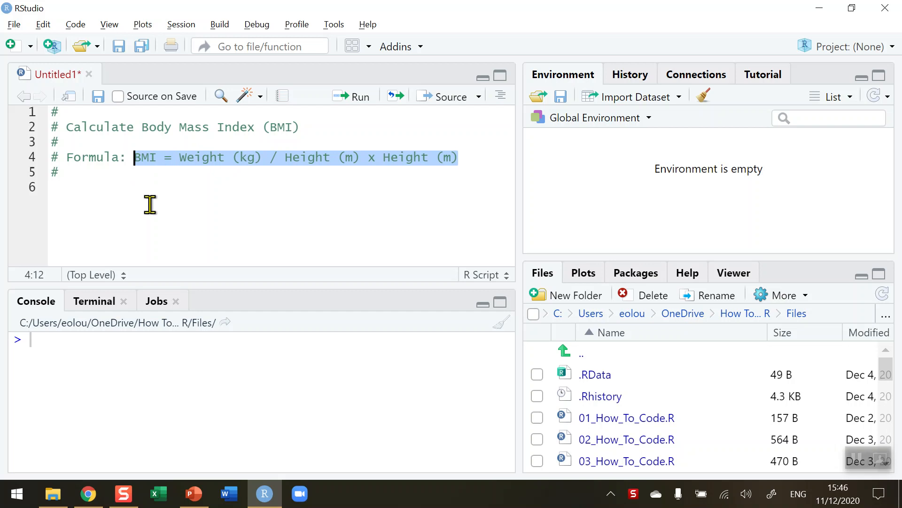
mouse_move(191, 183)
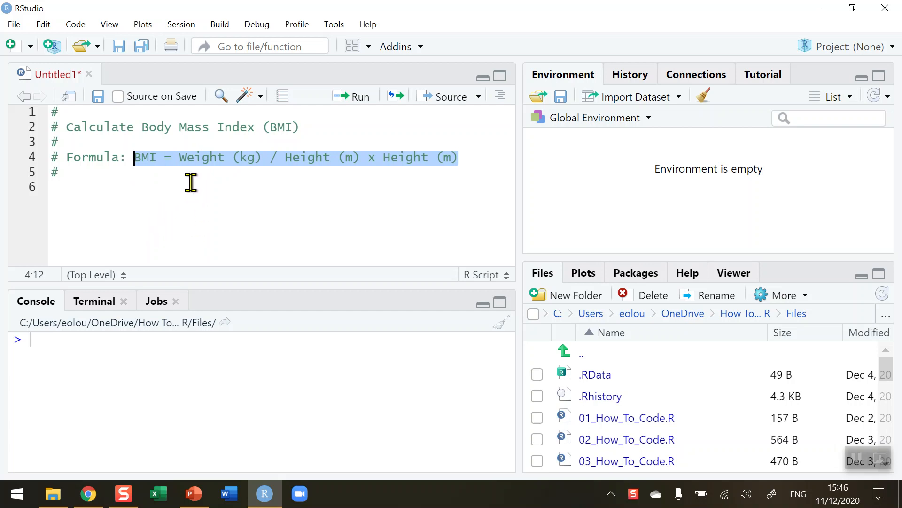
mouse_move(255, 179)
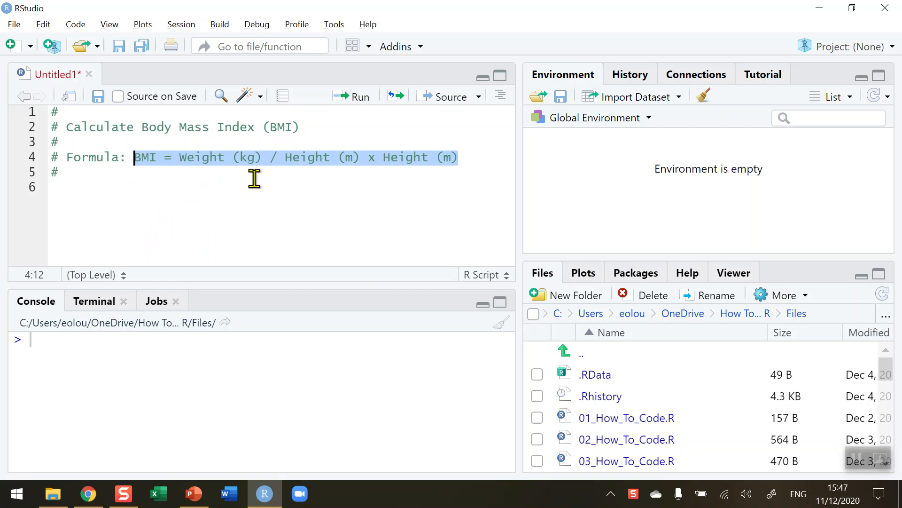
mouse_move(453, 178)
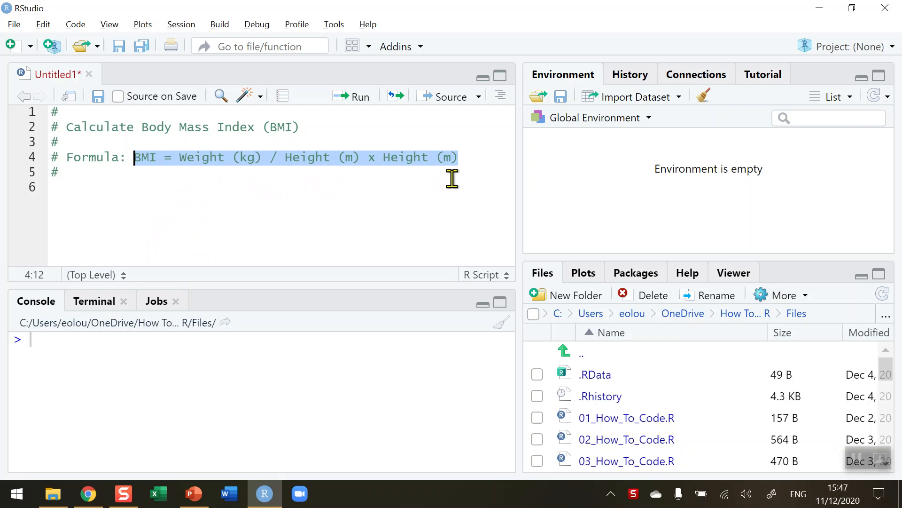
mouse_move(403, 179)
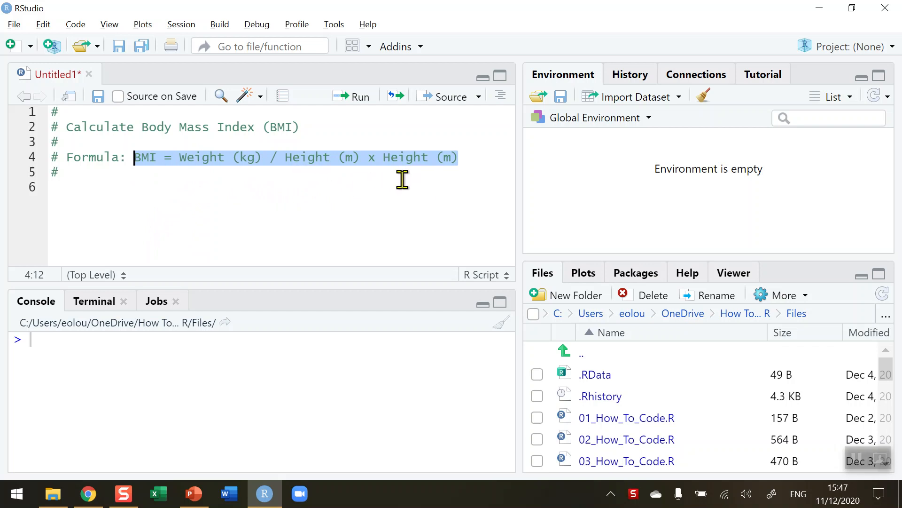
mouse_move(65, 190)
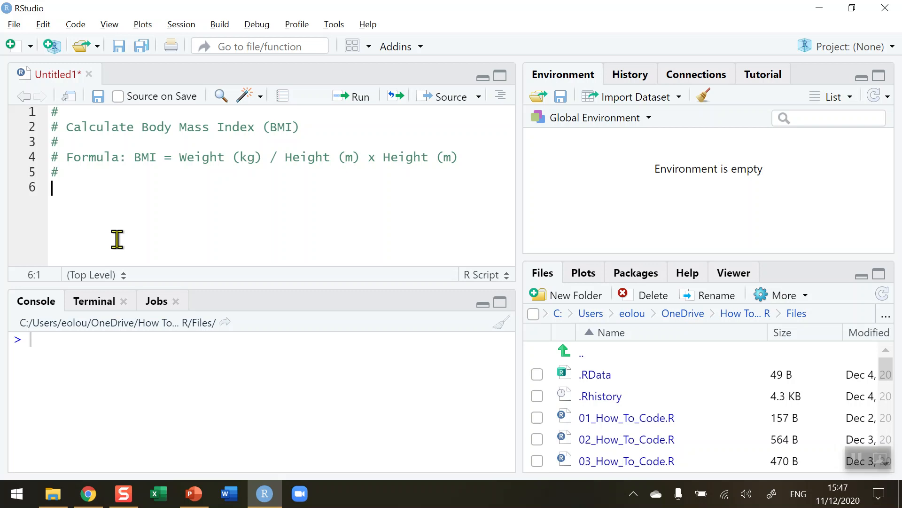
Write wgt <- readline(prompt = "Enter your weight (kg): ") on line 6.
type("wg")
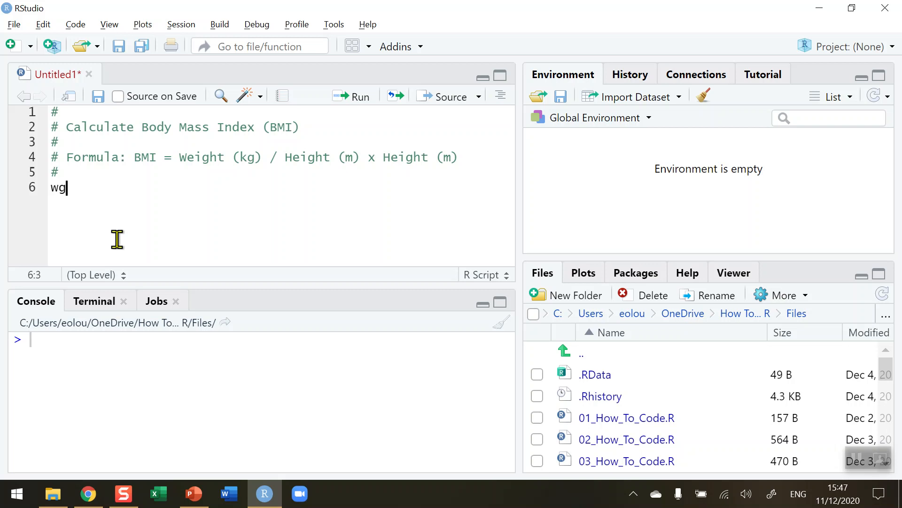
type("t <-")
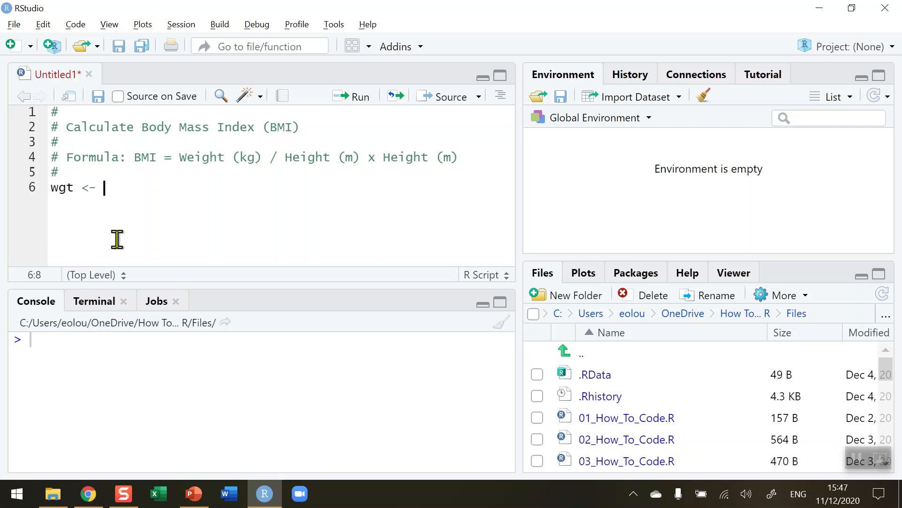
type("readline")
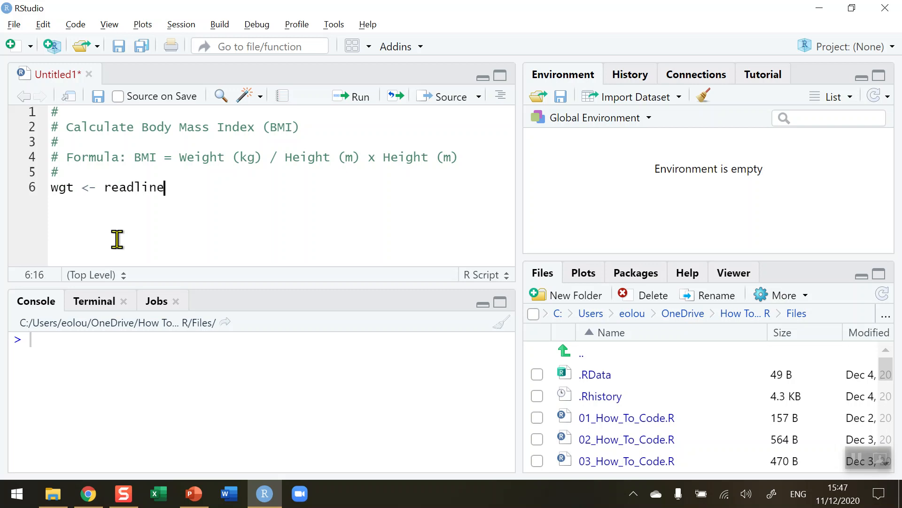
type("(pr")
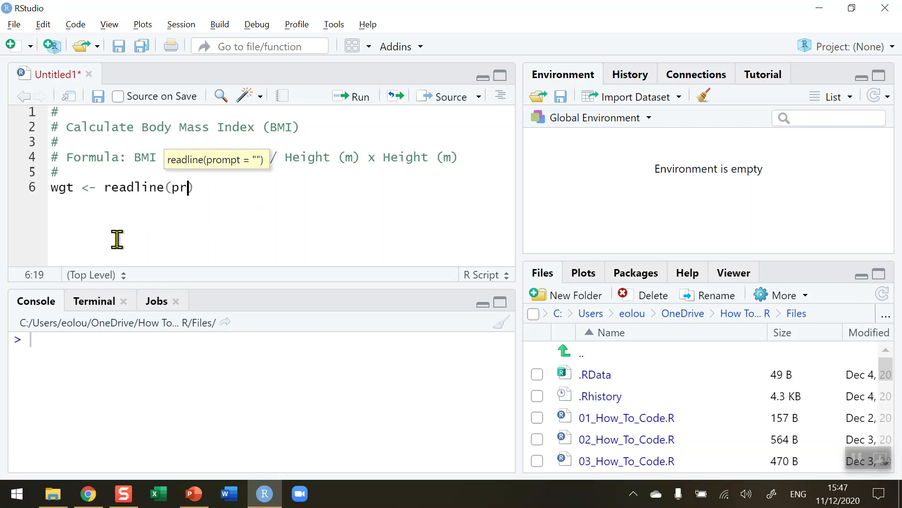
type("ompt = \"")
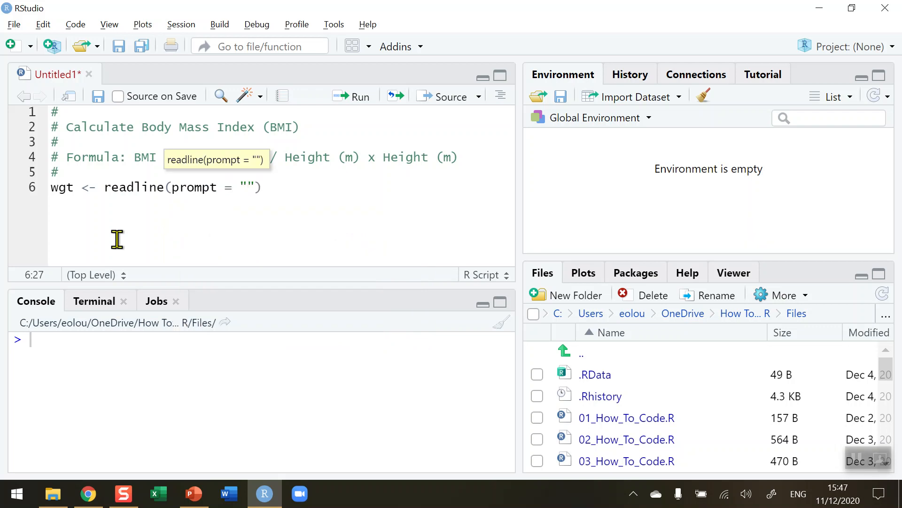
type("Enter your")
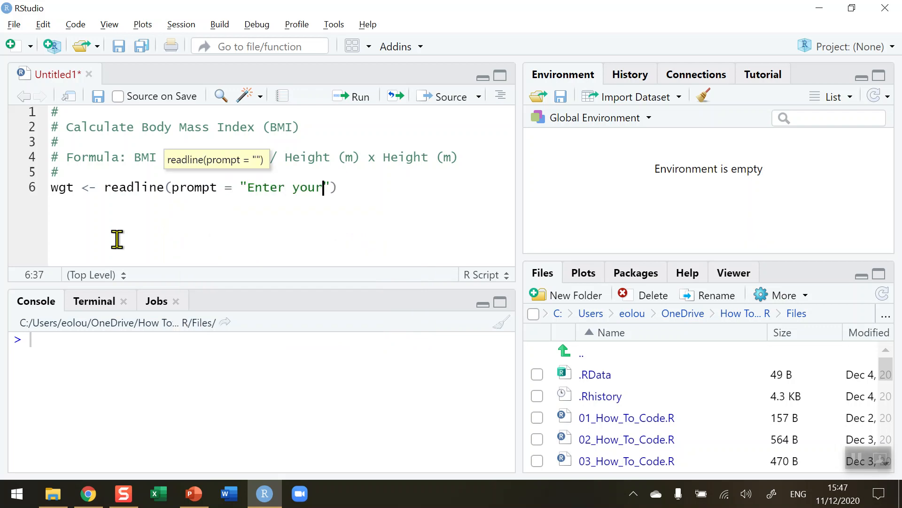
type("weight")
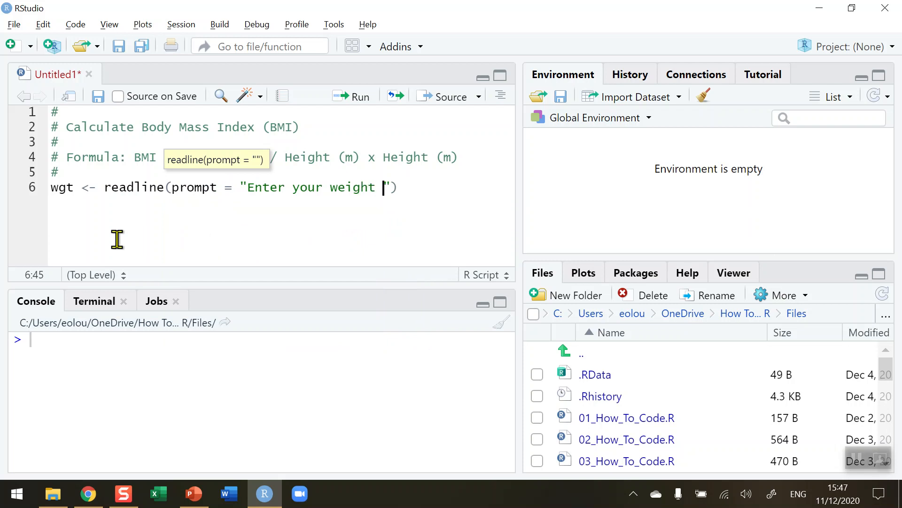
type("(kg")
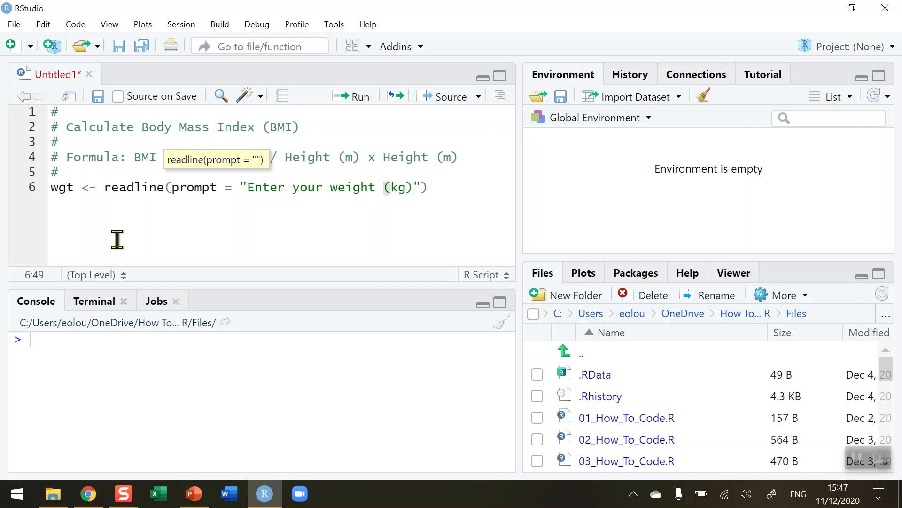
type(":")
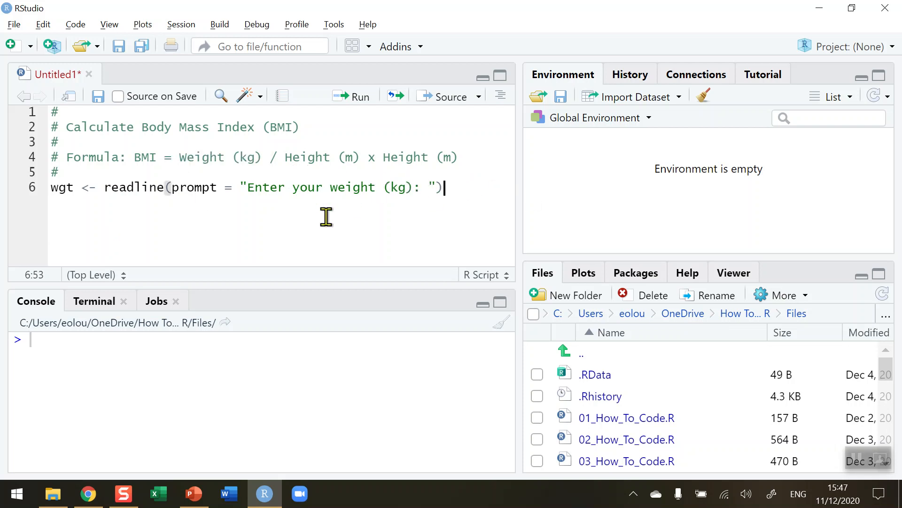
mouse_move(361, 96)
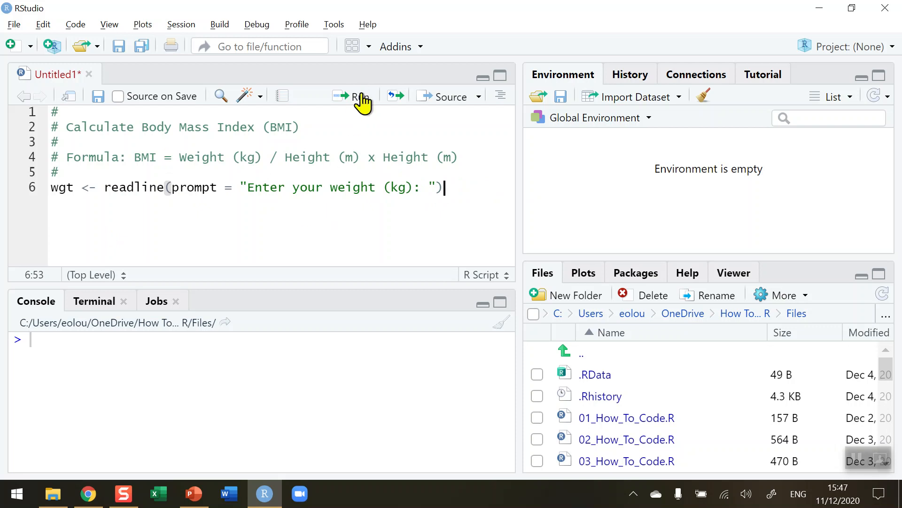
Run the weight line and answer 95 at the console prompt.
left_click(357, 96)
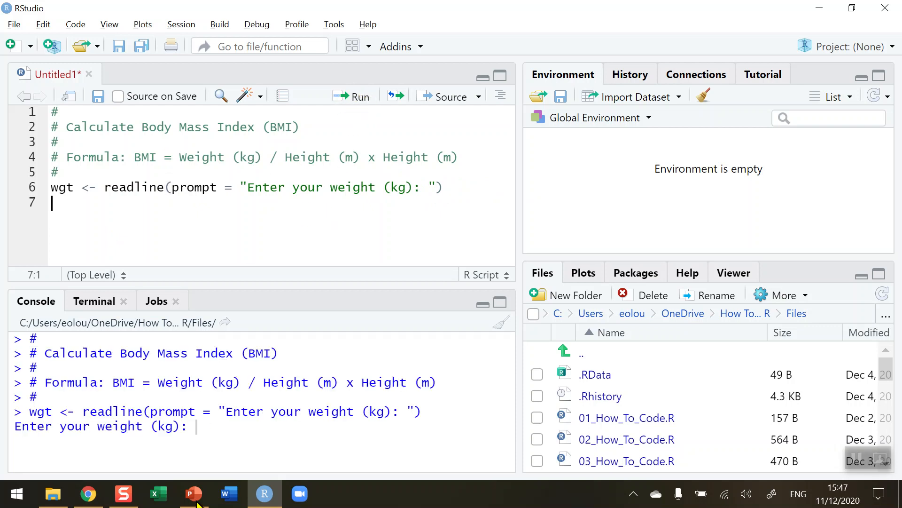
mouse_move(207, 429)
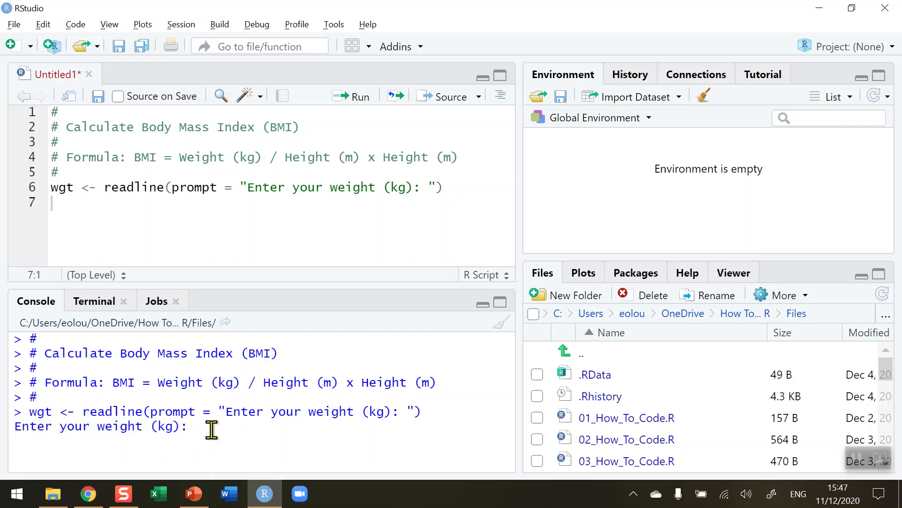
mouse_move(268, 492)
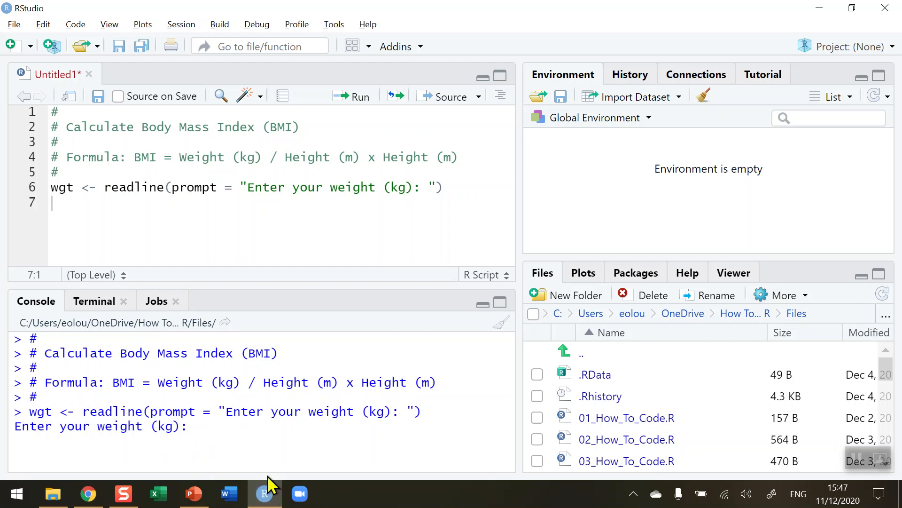
type("95")
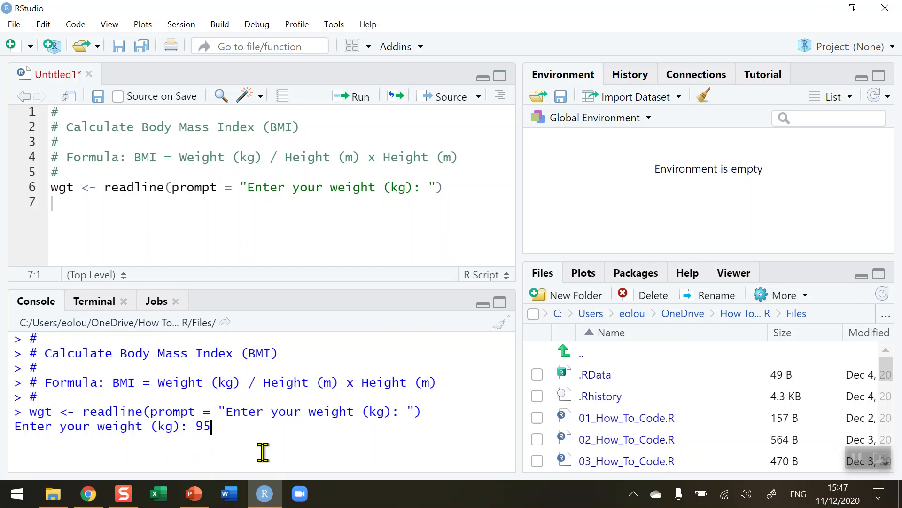
key("Return")
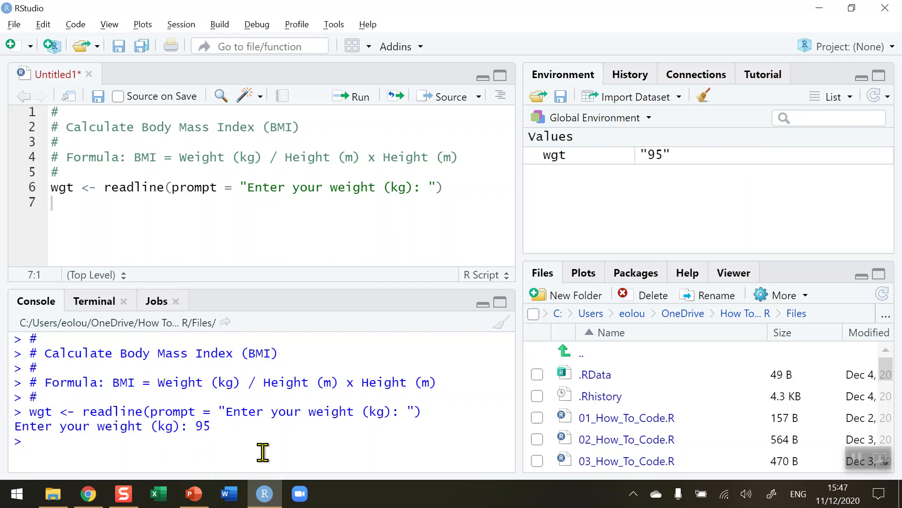
mouse_move(574, 177)
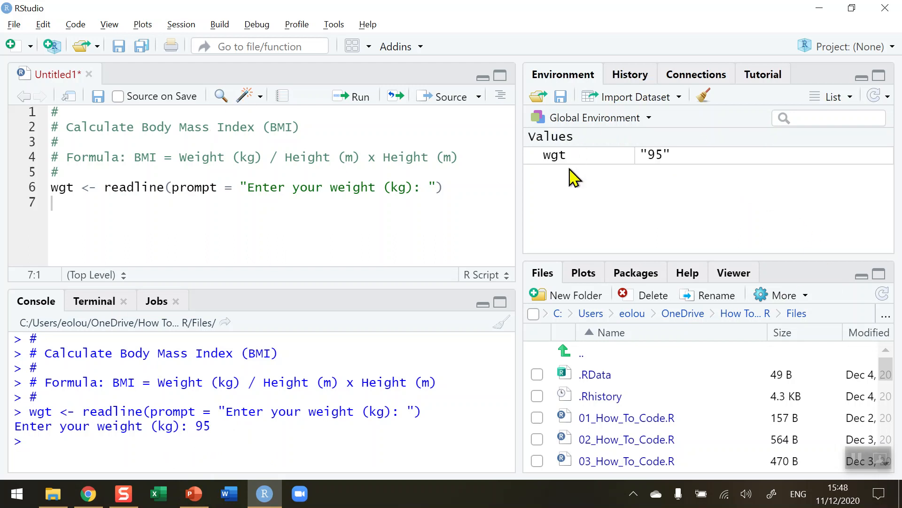
mouse_move(659, 173)
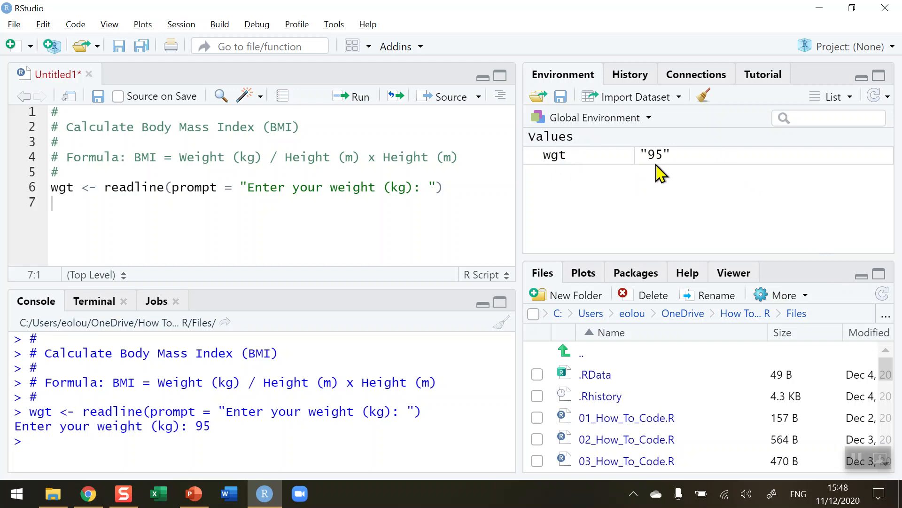
mouse_move(645, 167)
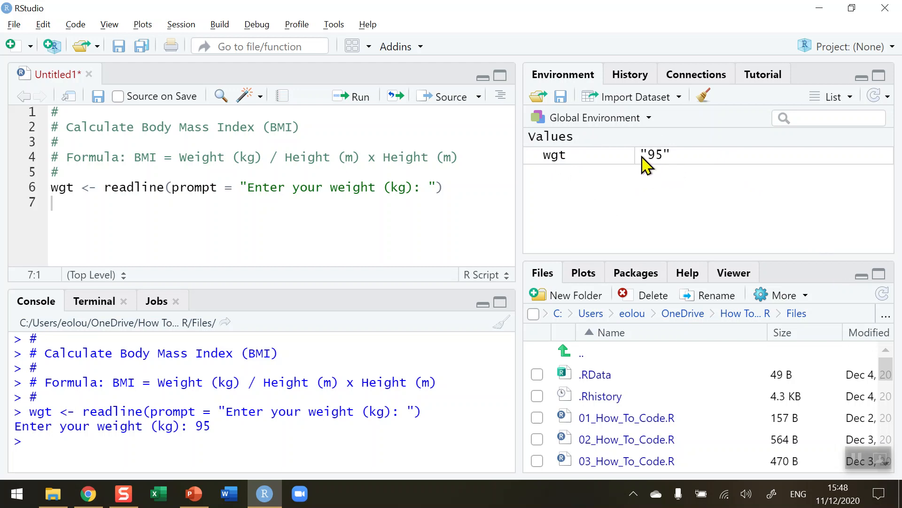
mouse_move(665, 167)
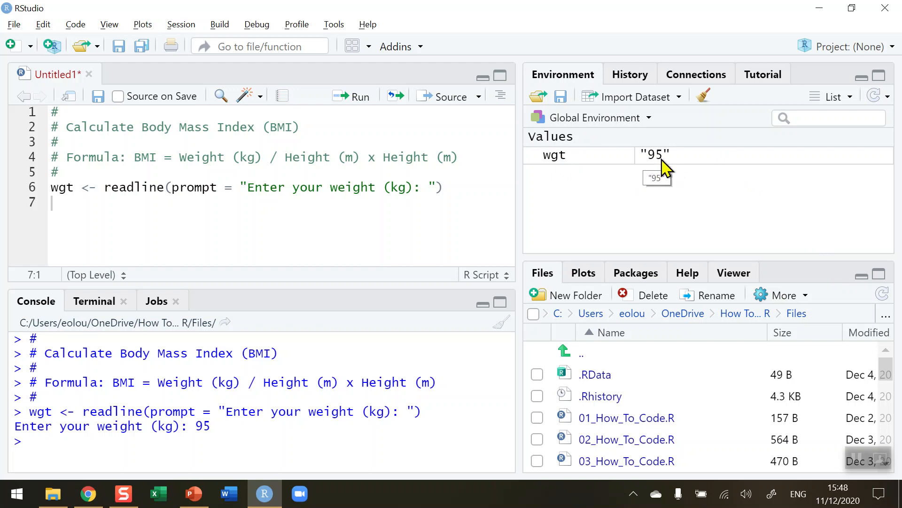
mouse_move(633, 160)
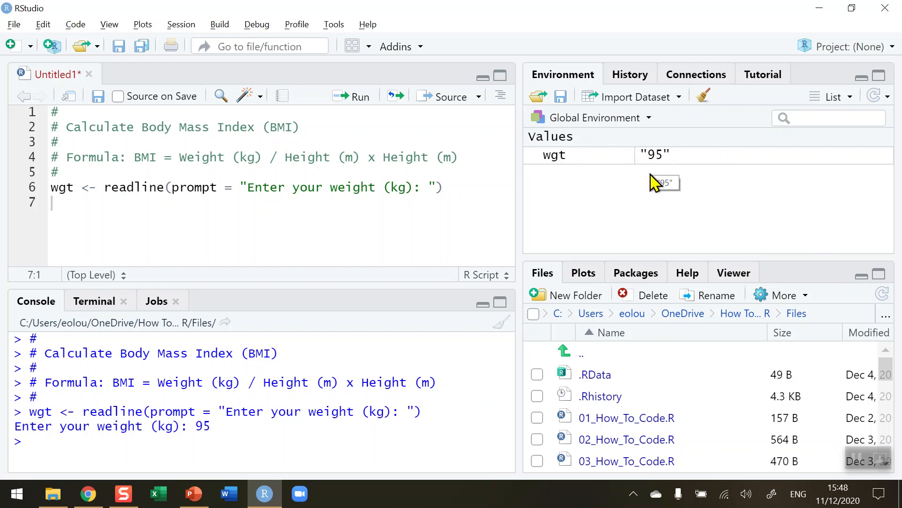
mouse_move(77, 205)
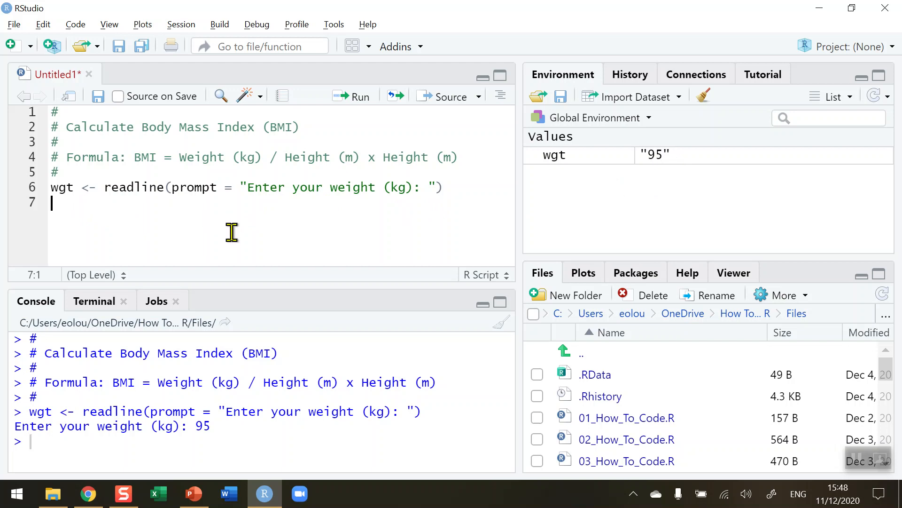
Write hgt <- readline(prompt = "Enter your height (m): ") on line 7.
type("hgt <")
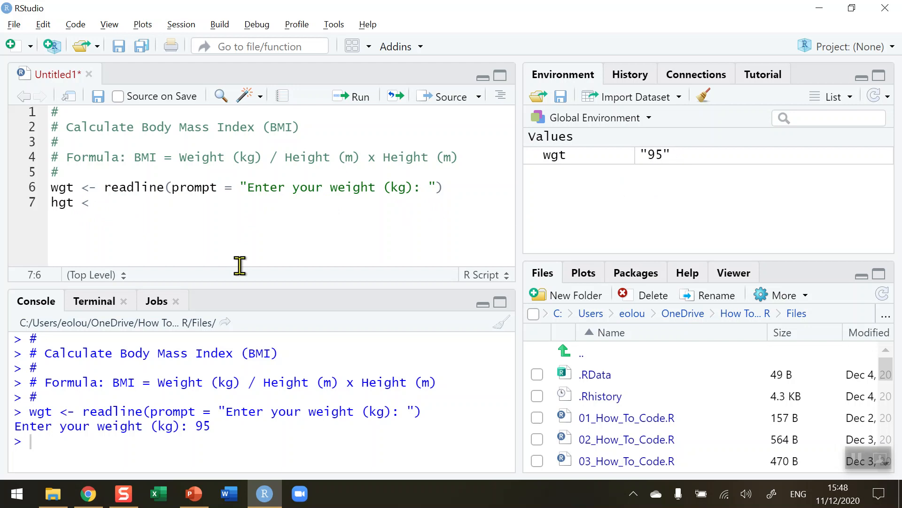
type("- read")
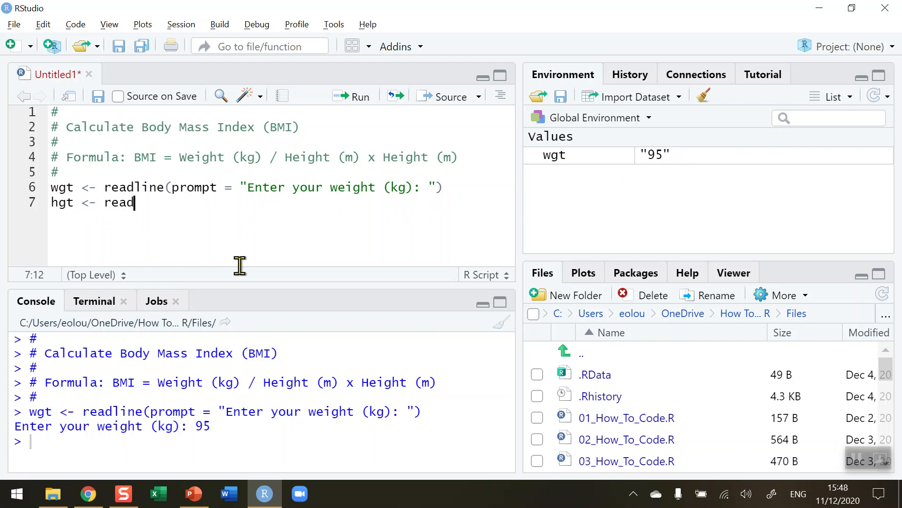
type("line(")
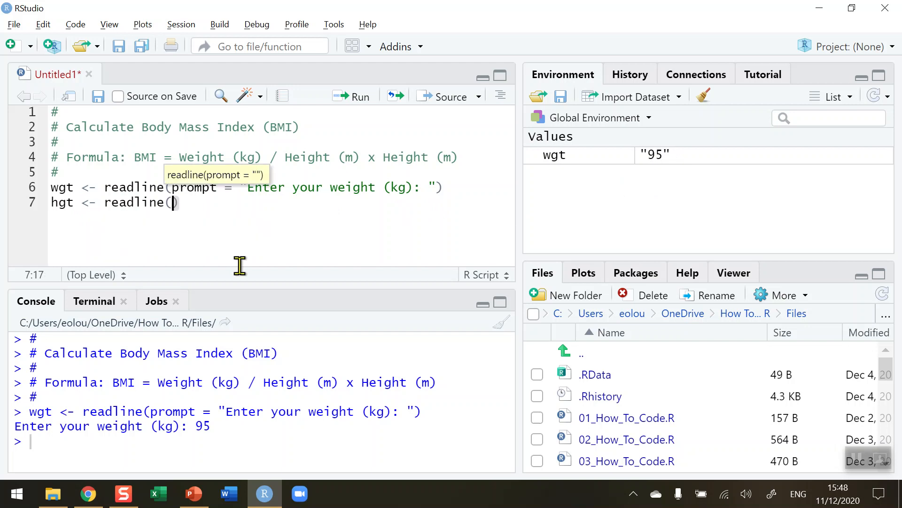
type("prompt = \"E")
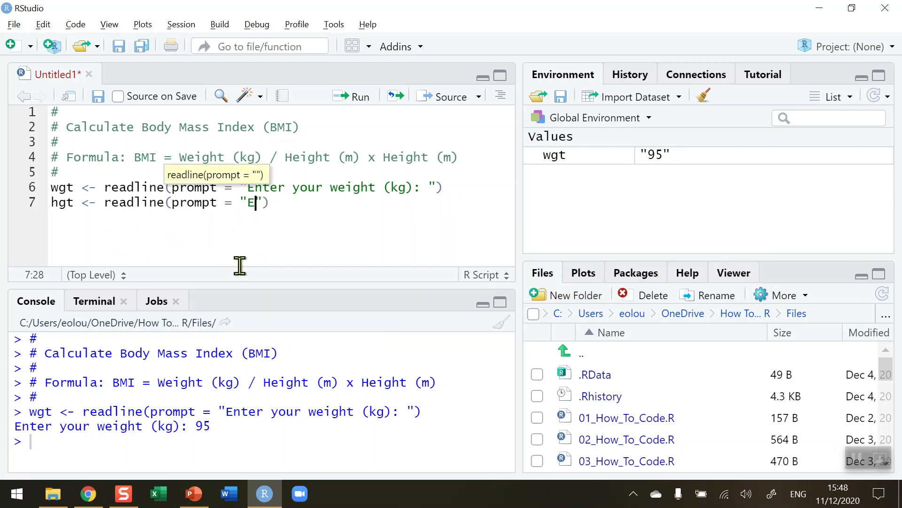
type("nter")
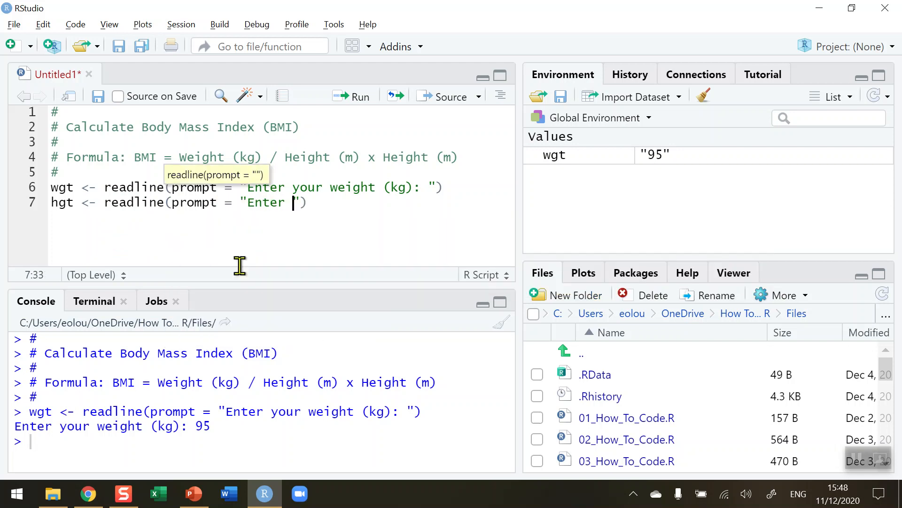
type("your hei")
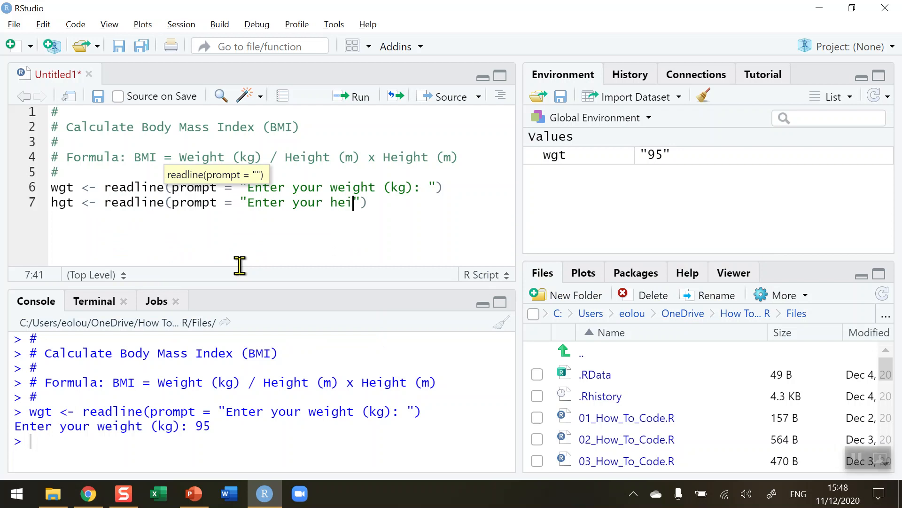
type("ght (")
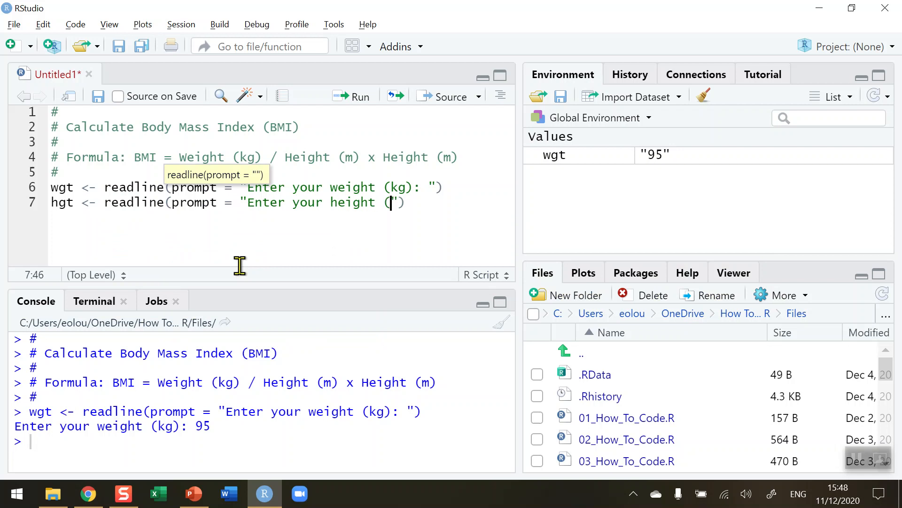
type("m):")
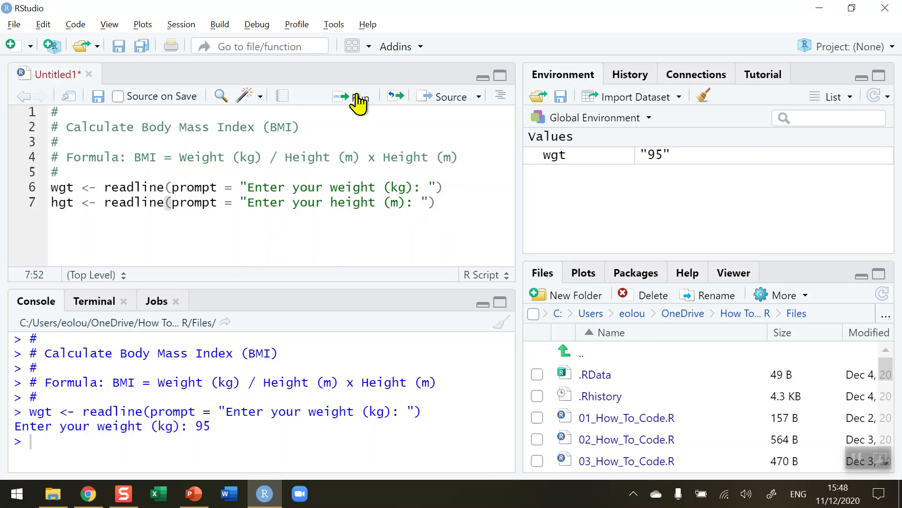
Run the height line and answer 1.8 at the console prompt.
left_click(351, 96)
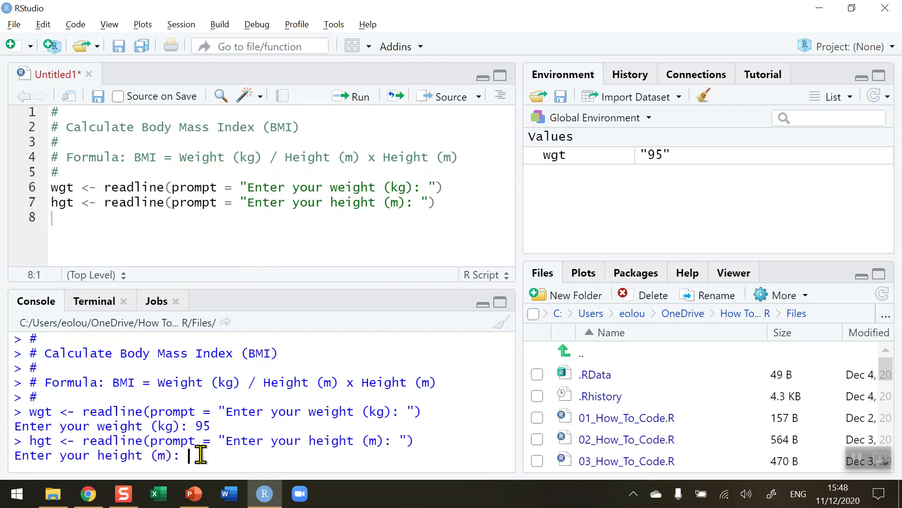
type("1.8")
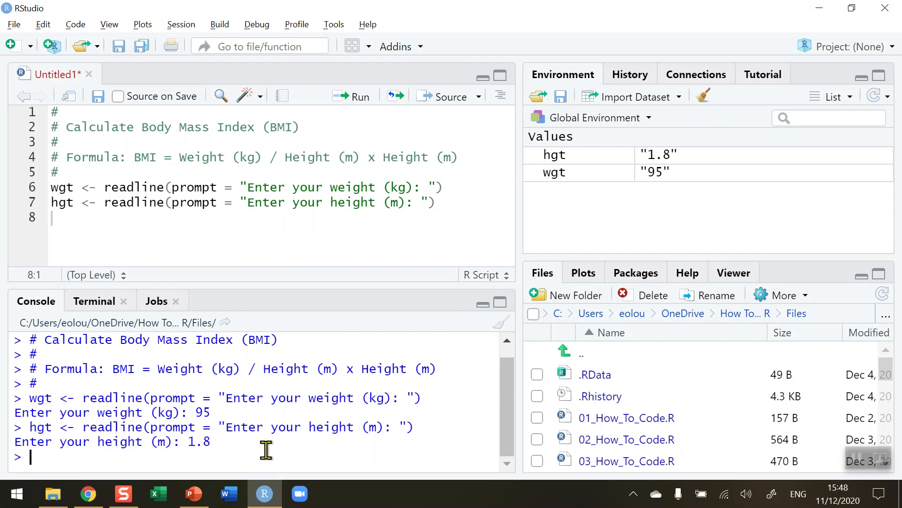
mouse_move(670, 191)
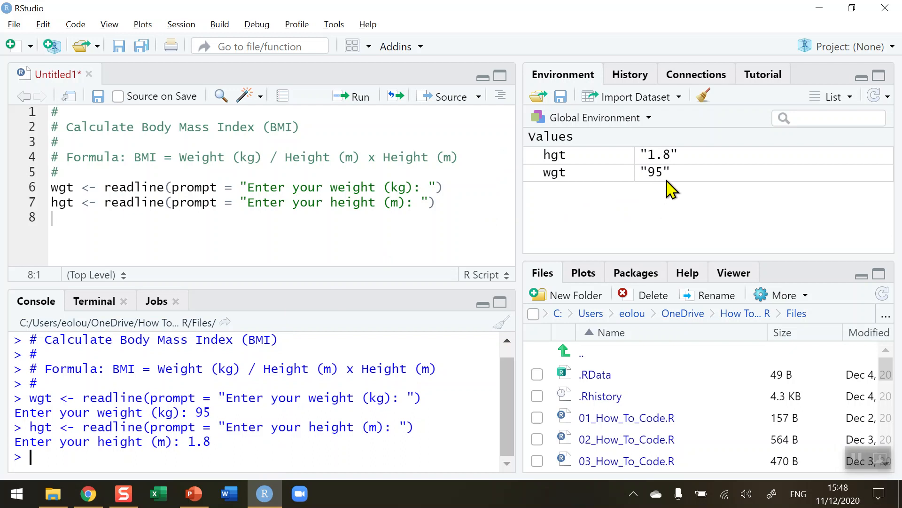
mouse_move(688, 155)
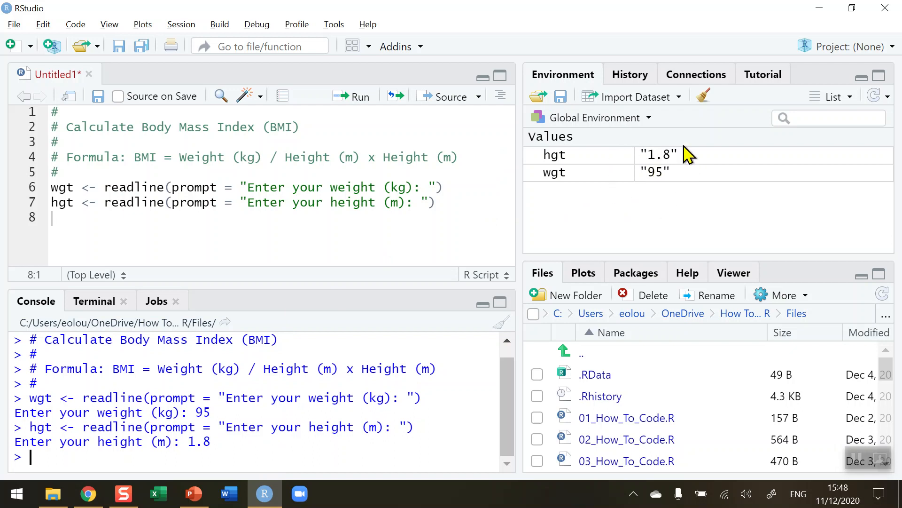
mouse_move(646, 172)
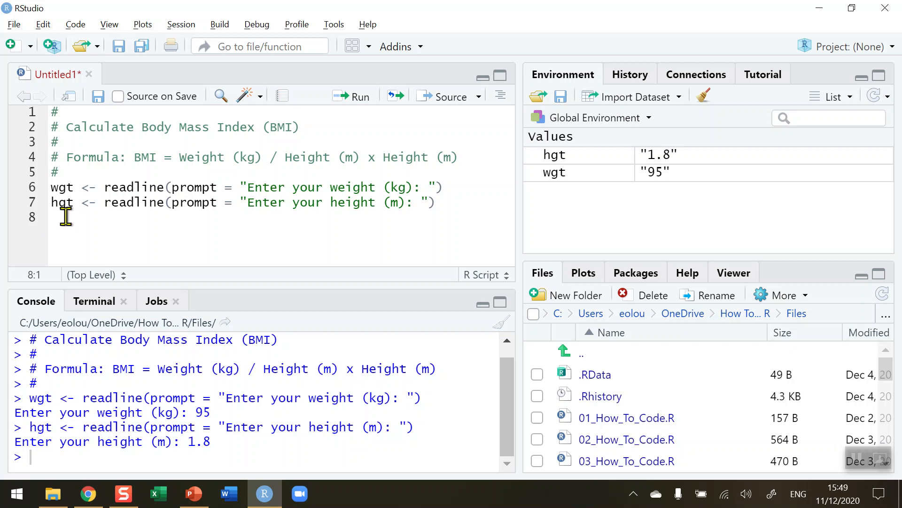
Add a # comment line, write wgt <- as.numeric(wgt) and run it.
type("#")
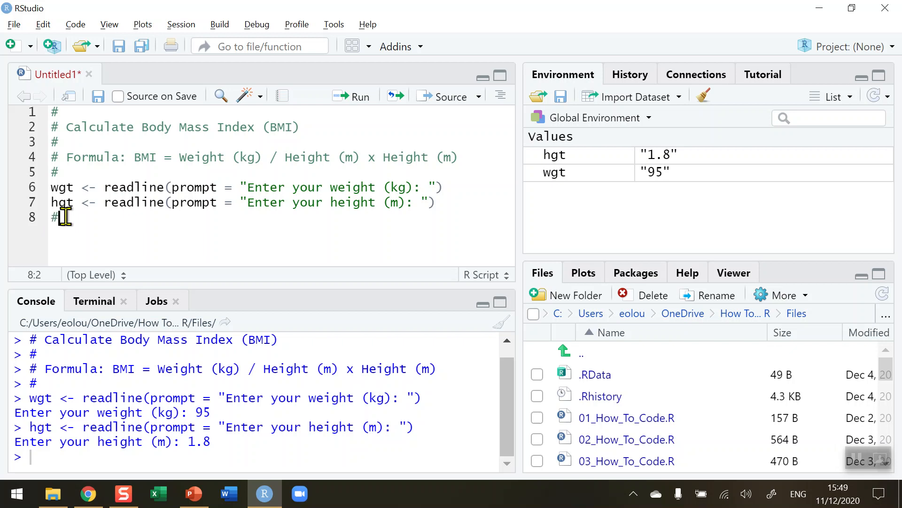
key("Return")
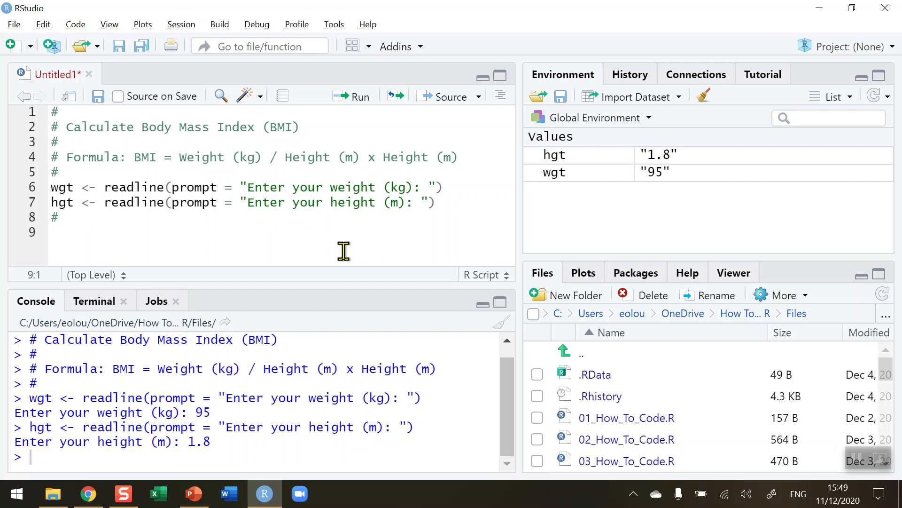
type("wgt")
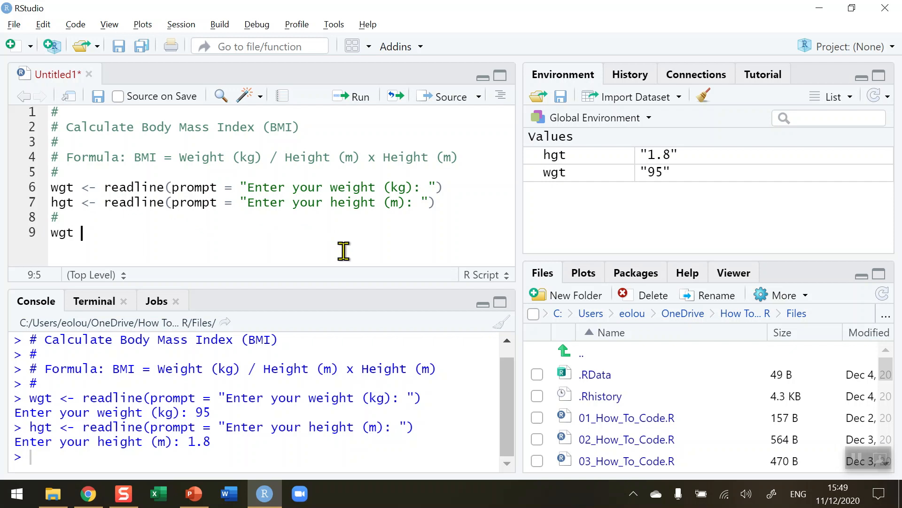
type("<-")
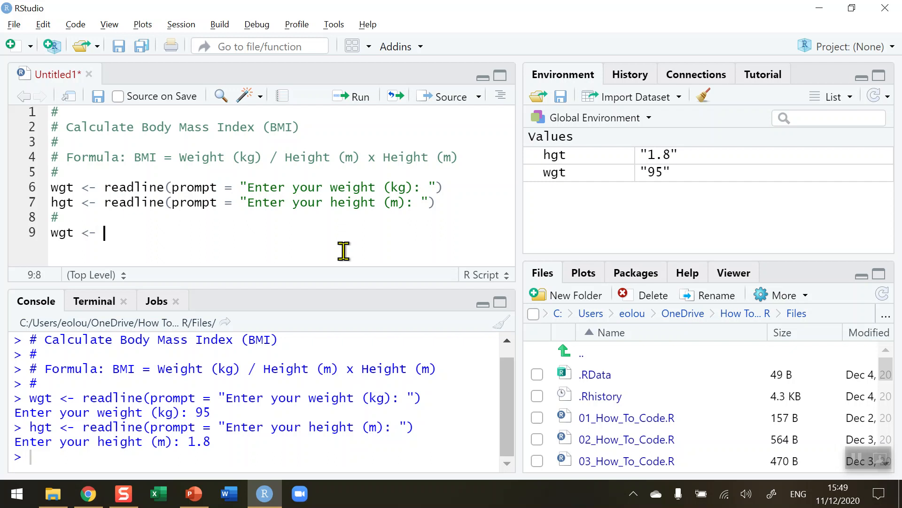
type("as.nu")
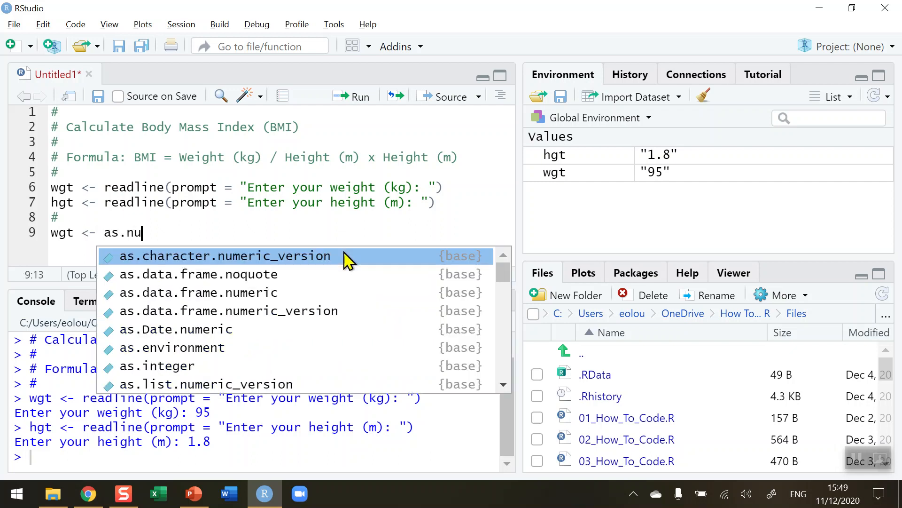
type("meric(wg")
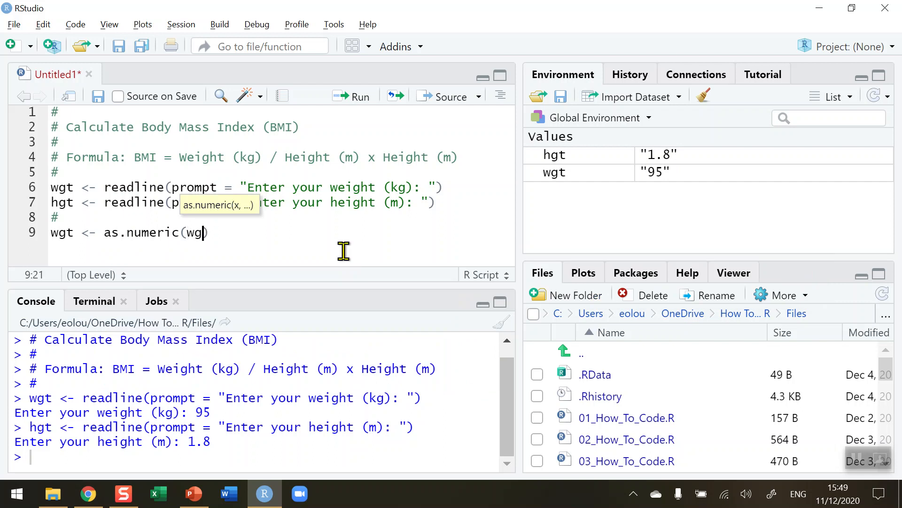
type("t)")
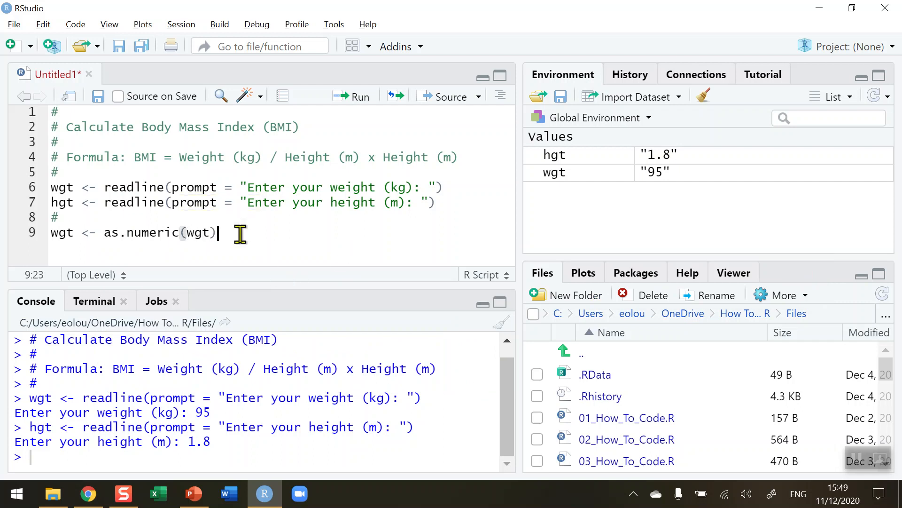
mouse_move(171, 232)
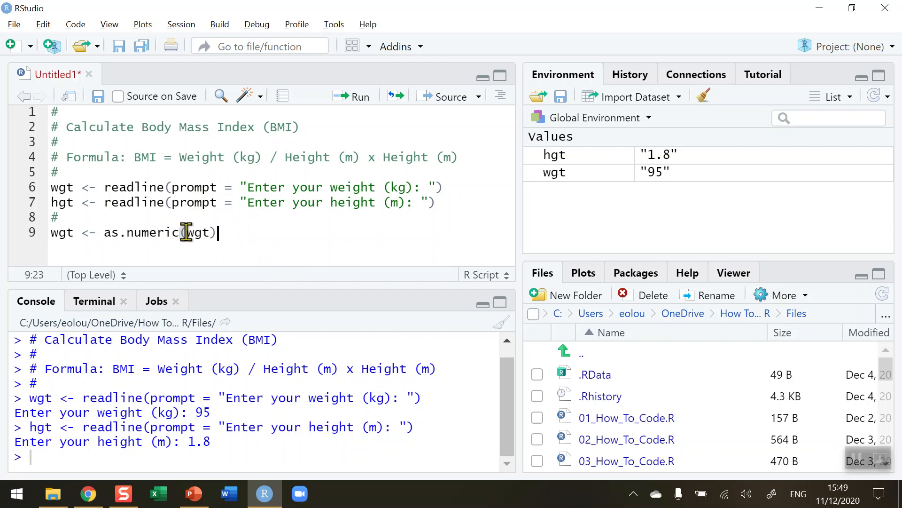
mouse_move(246, 232)
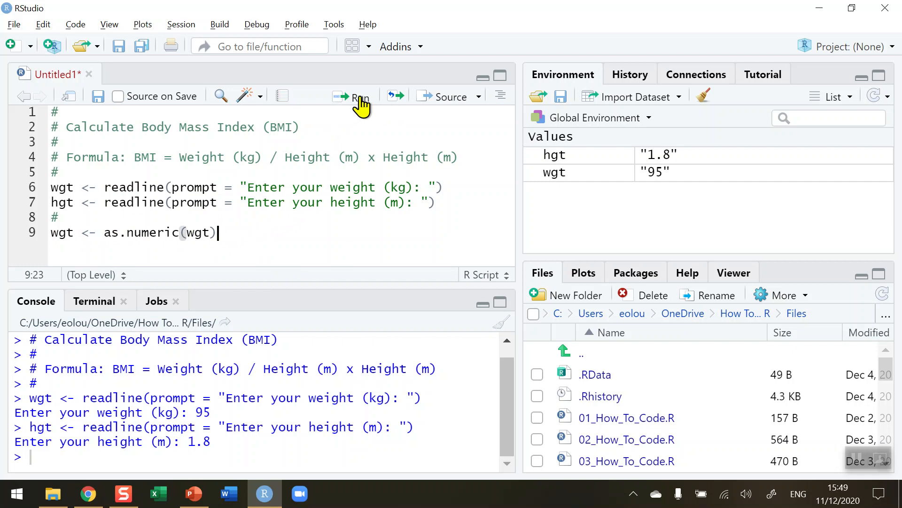
left_click(357, 96)
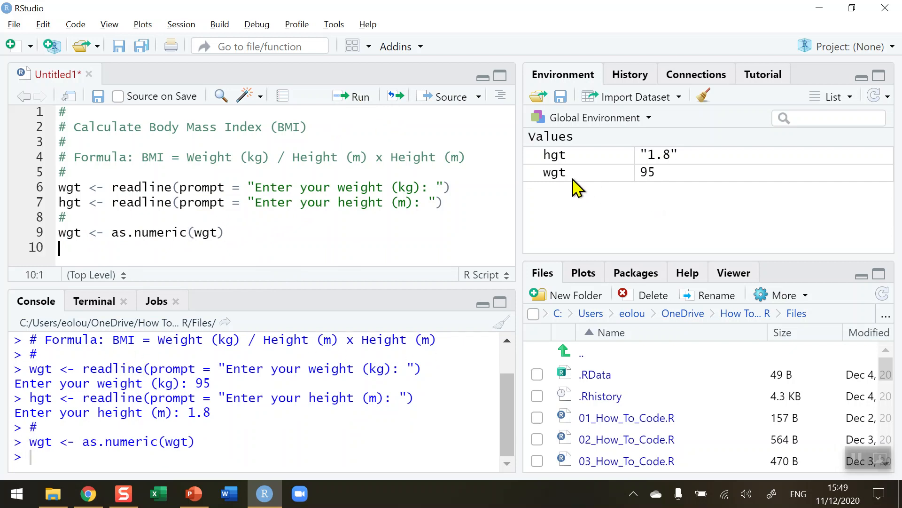
mouse_move(559, 187)
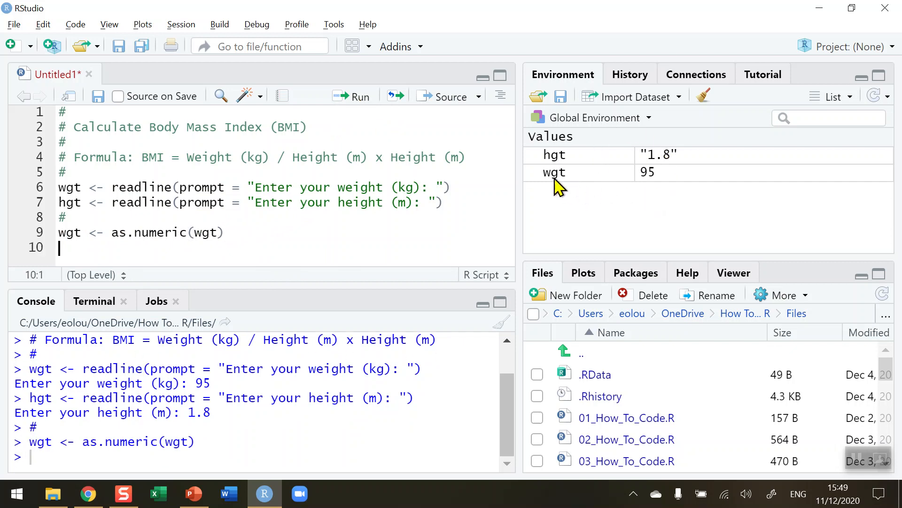
mouse_move(654, 189)
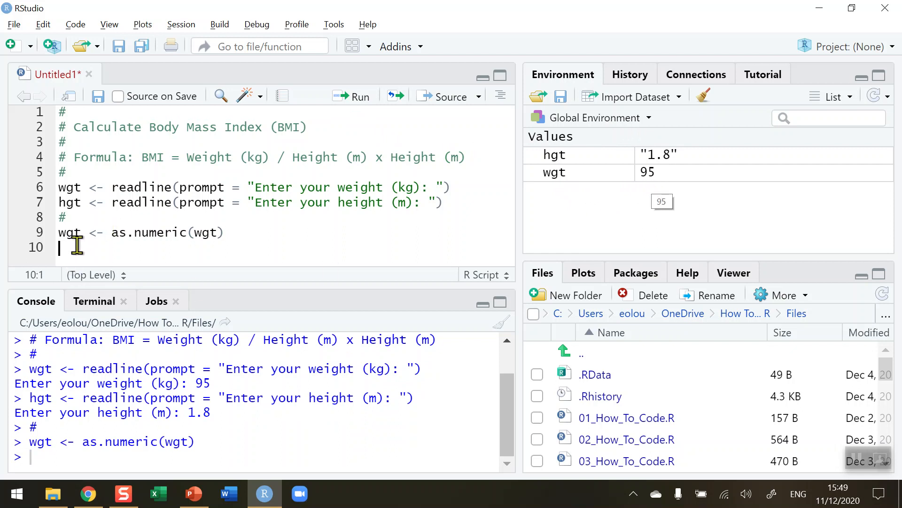
Write hgt <- as.numeric(hgt) on line 10 and run it.
type("h")
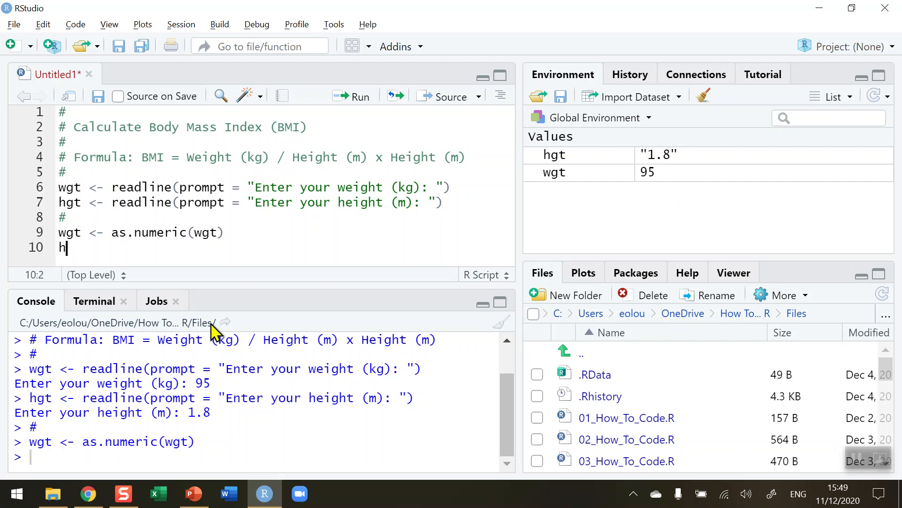
type("gt <-")
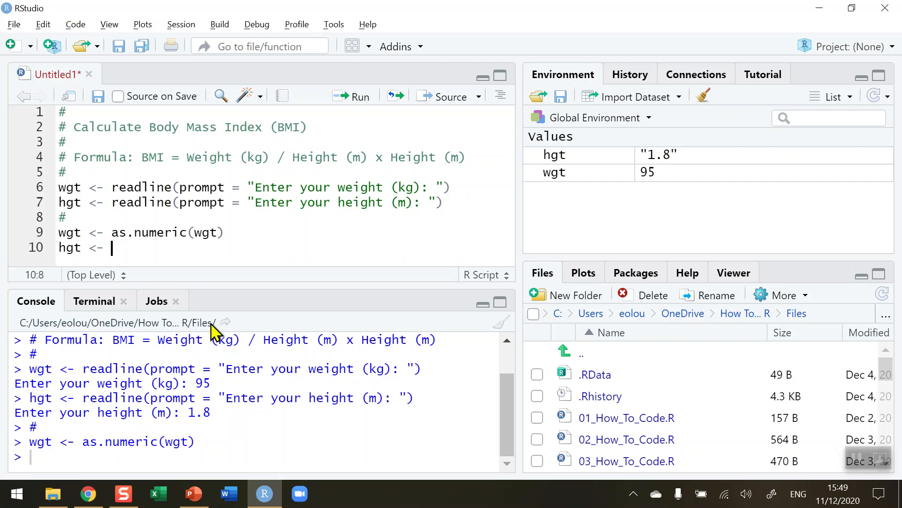
type("as.numeric(hgt")
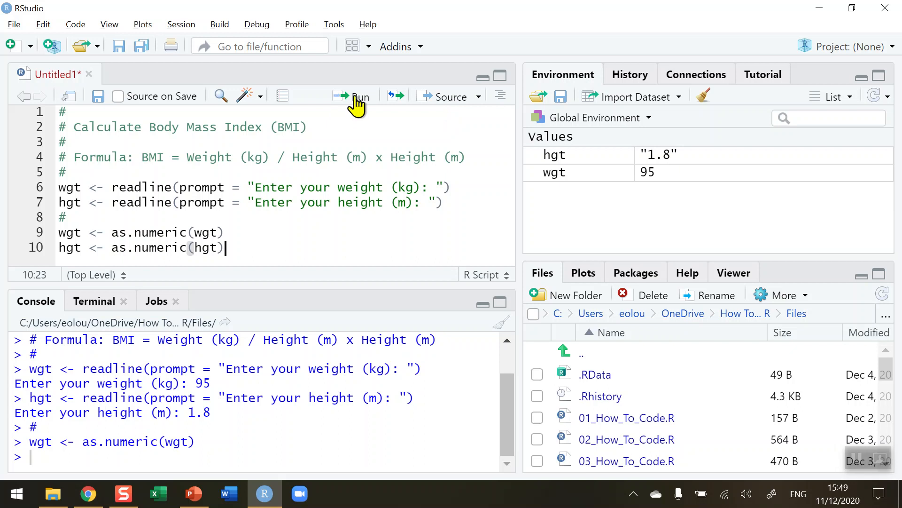
left_click(353, 96)
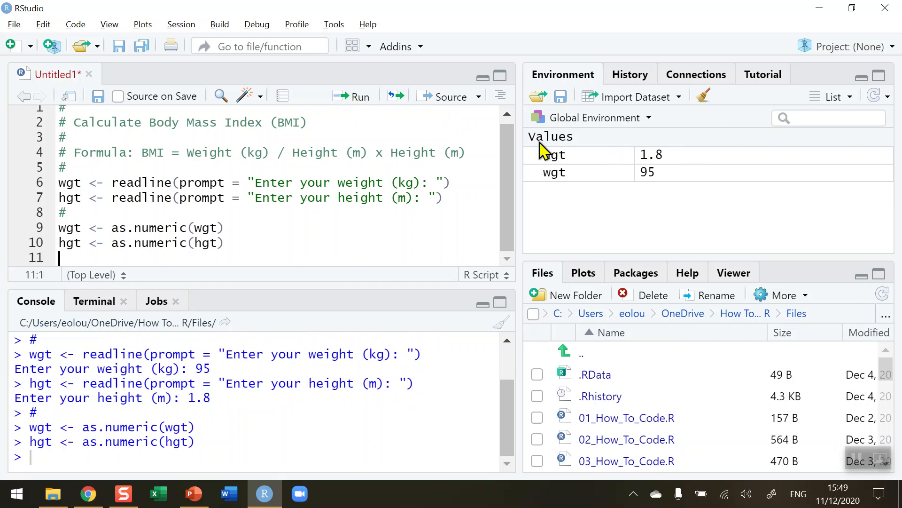
mouse_move(673, 180)
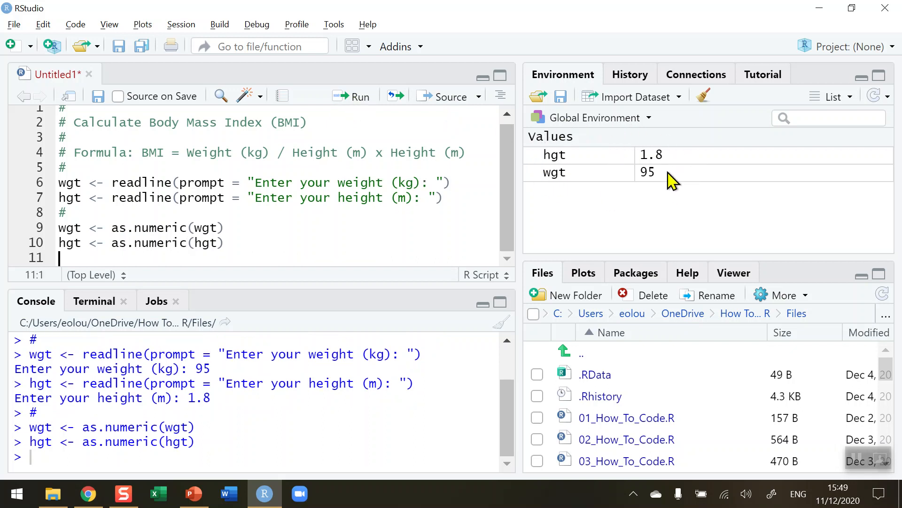
mouse_move(89, 260)
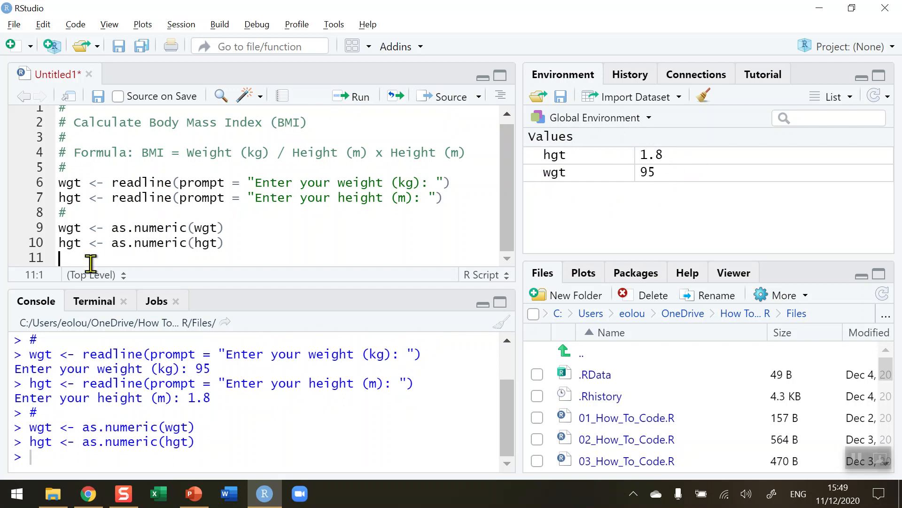
Add a # comment line, then write bmi <- wgt / (hgt * hgt) on line 12.
type("#")
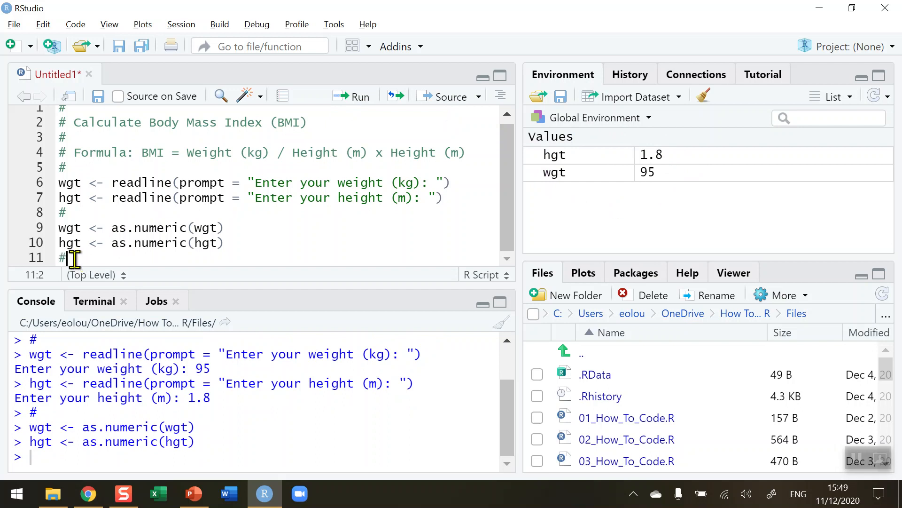
key("Return")
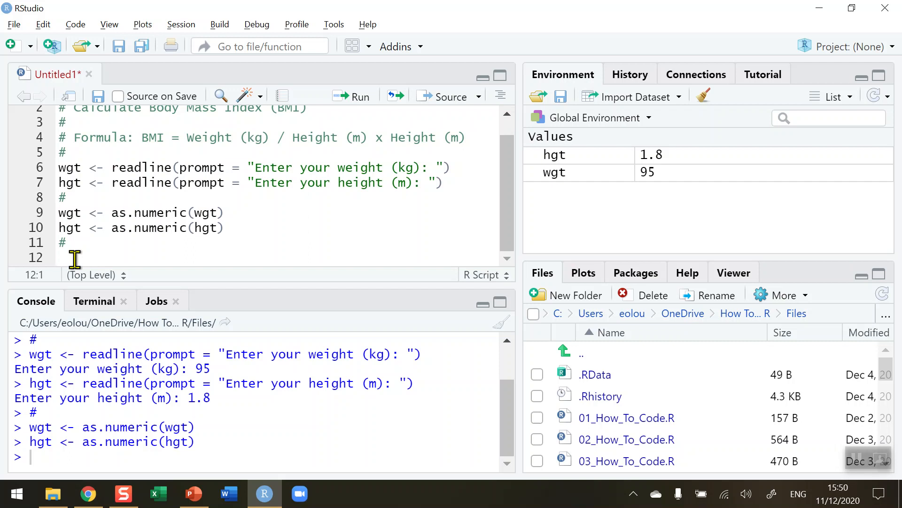
mouse_move(444, 232)
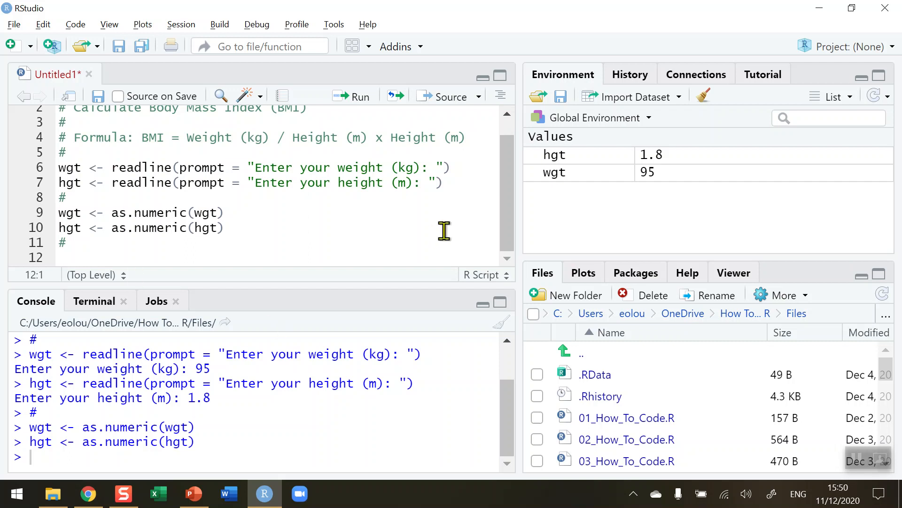
type("bmi <-")
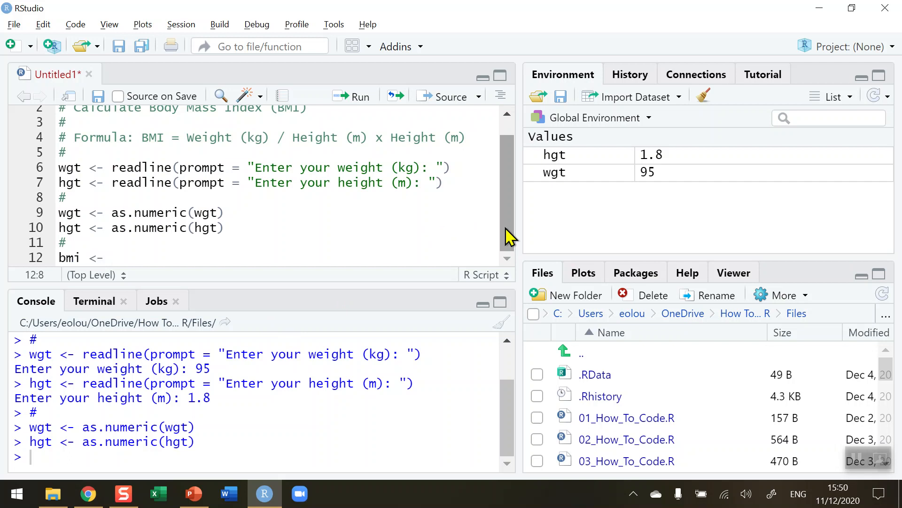
type("wgt /")
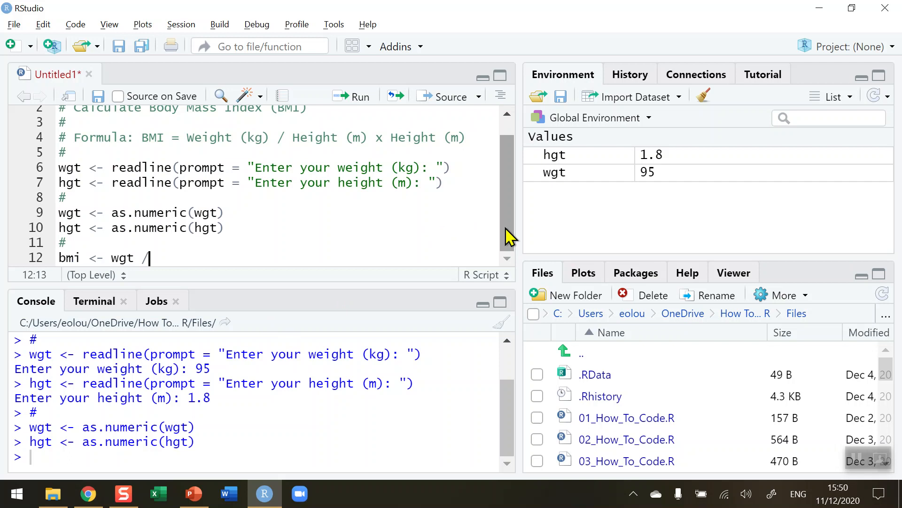
type("(")
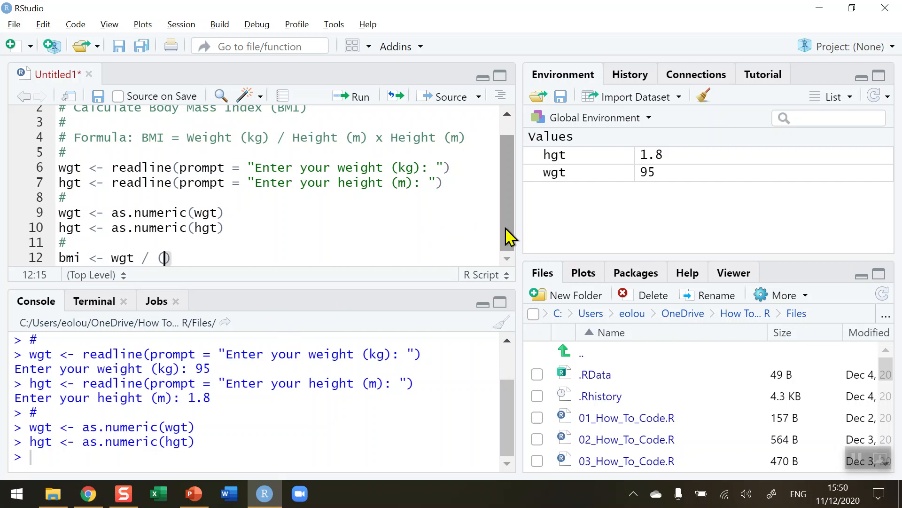
type("h")
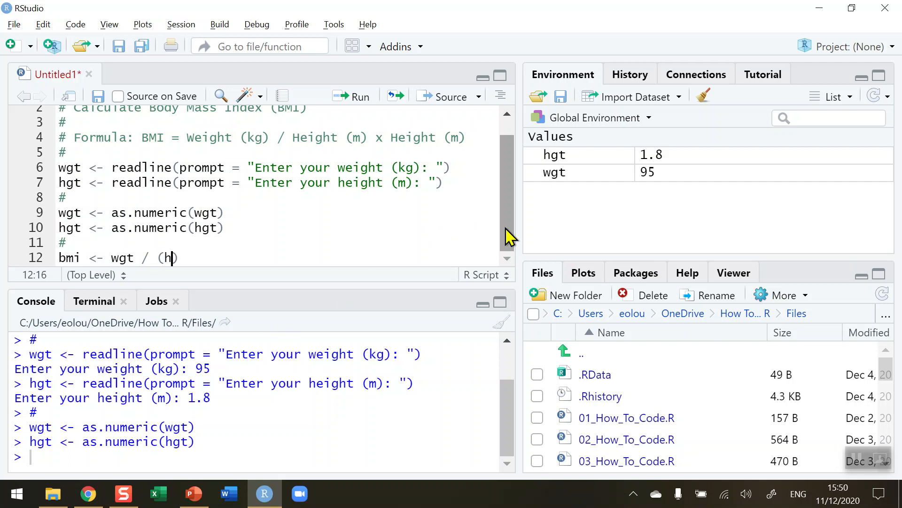
type("gt")
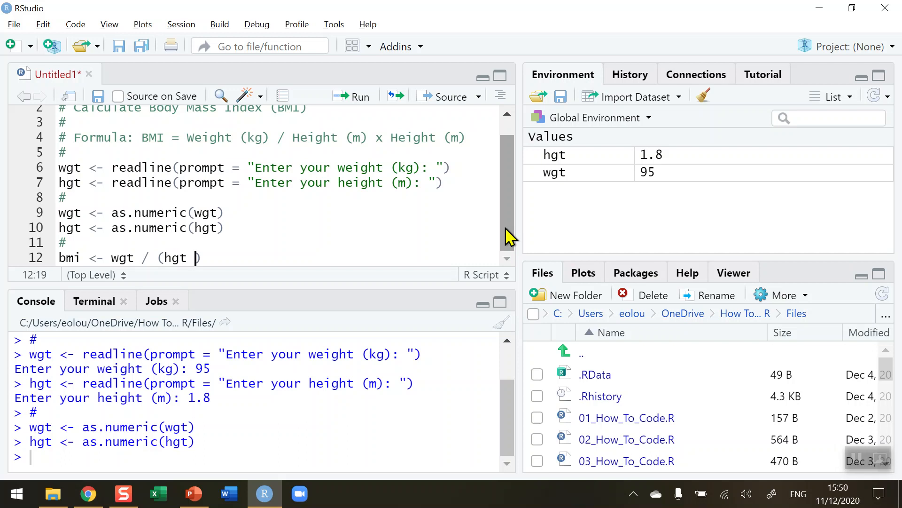
type("* hgt)")
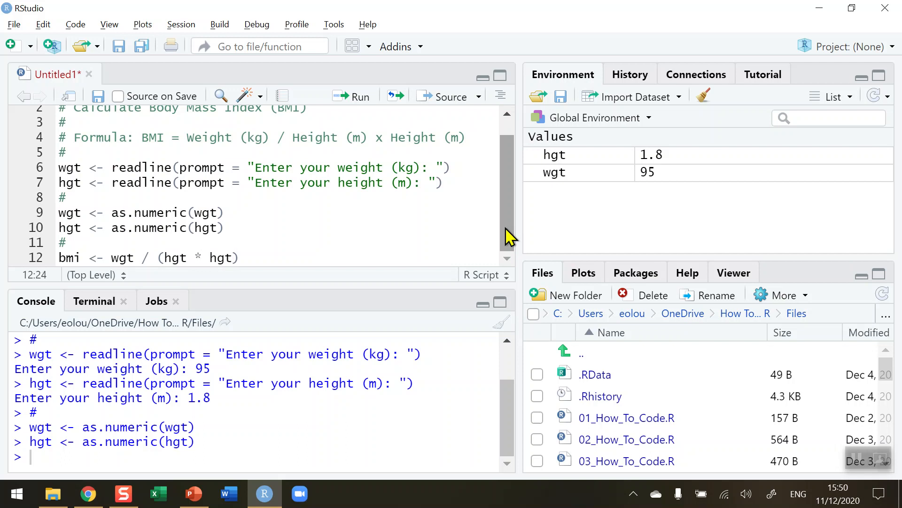
Try hgt ^ 2 for the denominator, then restore it to hgt * hgt.
double_click(220, 257)
type("^")
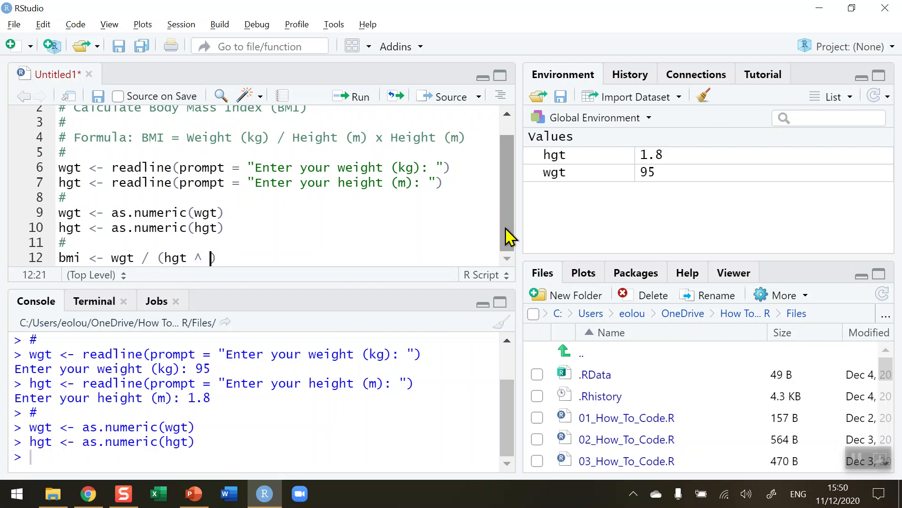
type("2")
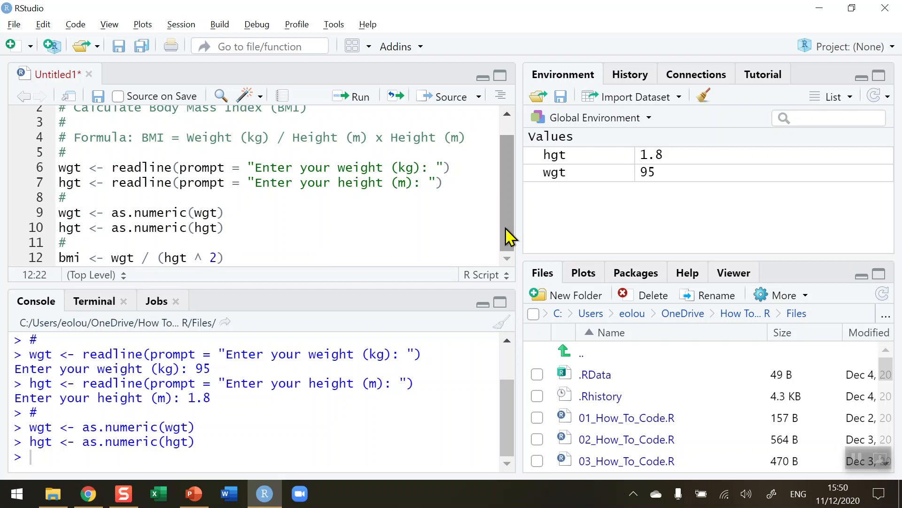
key("Backspace")
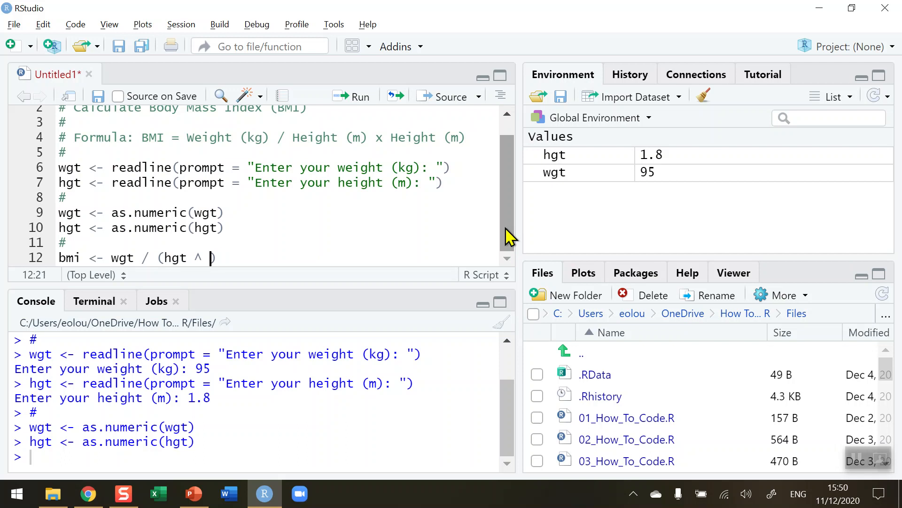
type("*")
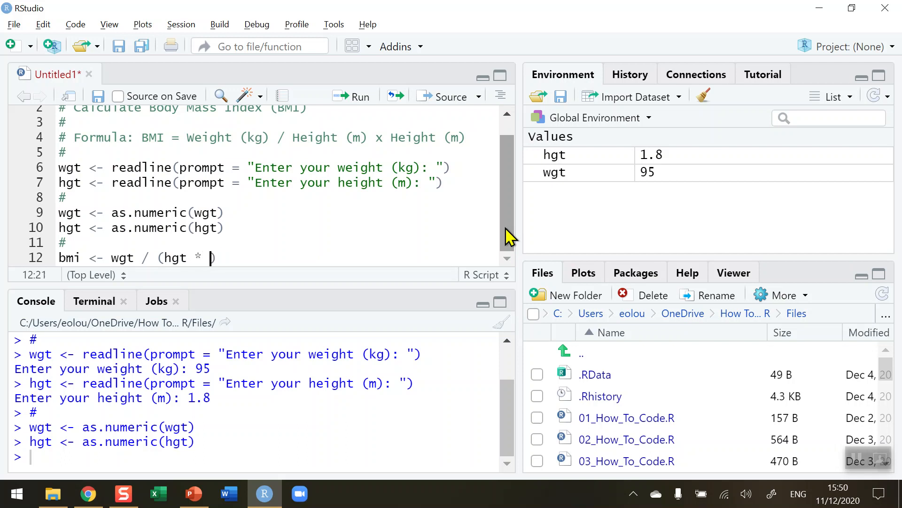
type("hgt")
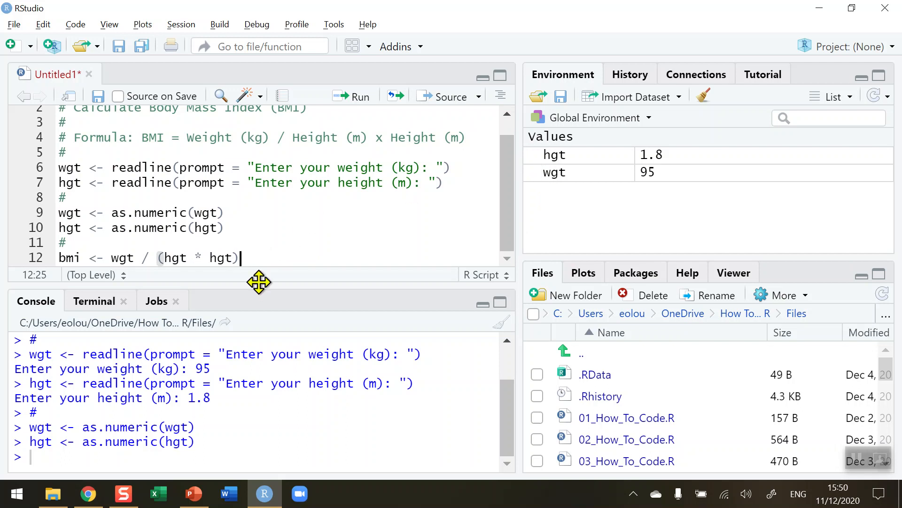
mouse_move(276, 244)
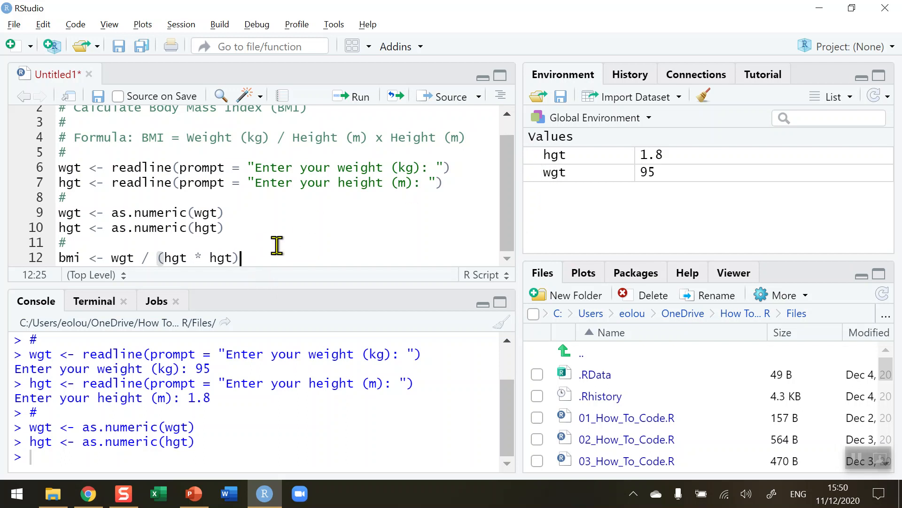
mouse_move(356, 103)
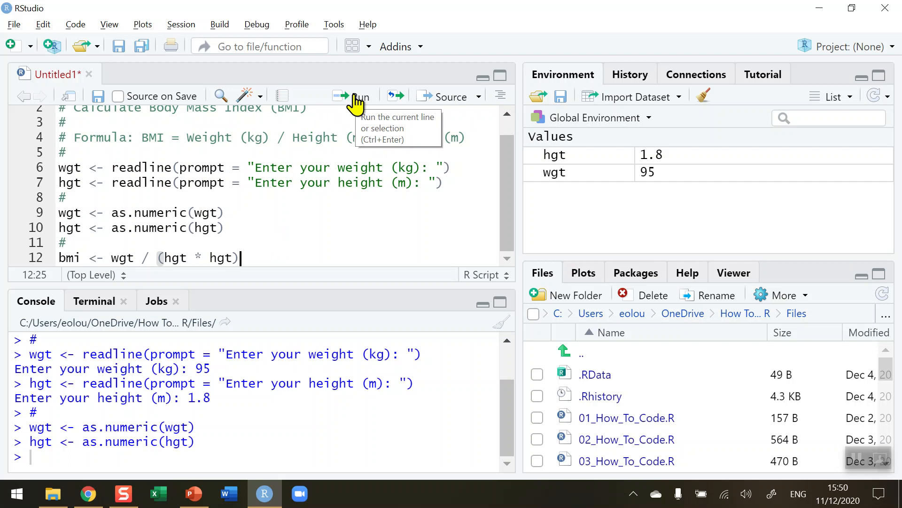
Run the bmi line so bmi holds 29.320987654321.
left_click(358, 96)
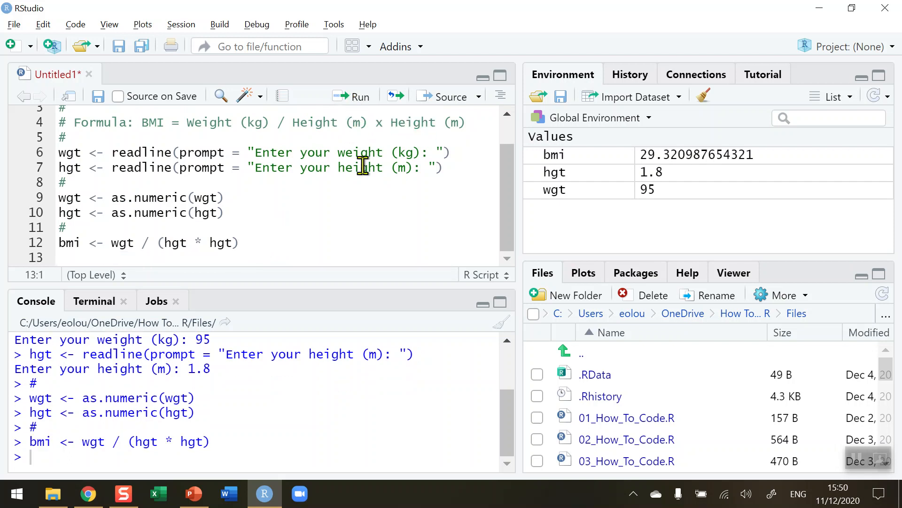
mouse_move(676, 175)
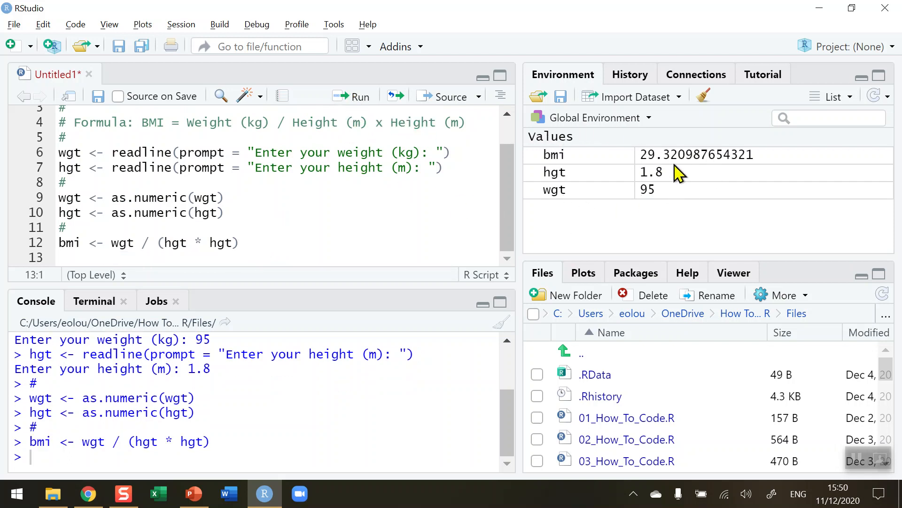
mouse_move(644, 166)
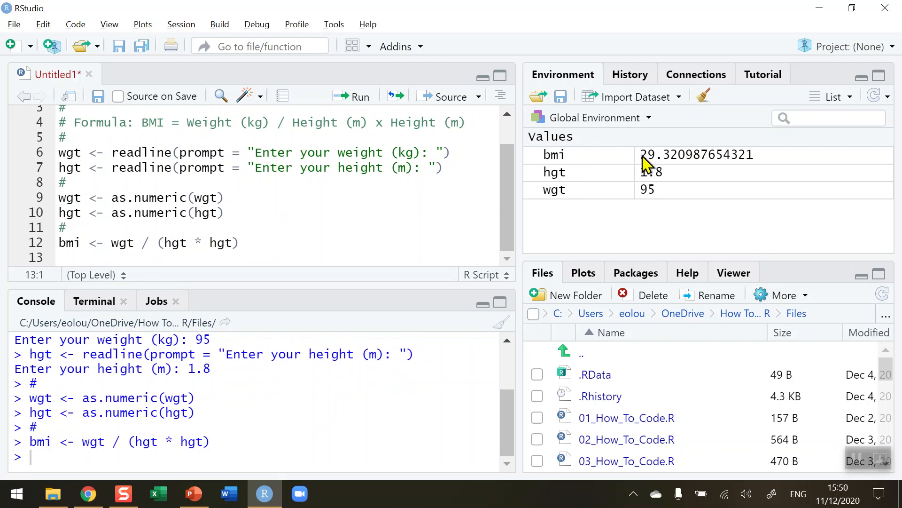
mouse_move(684, 168)
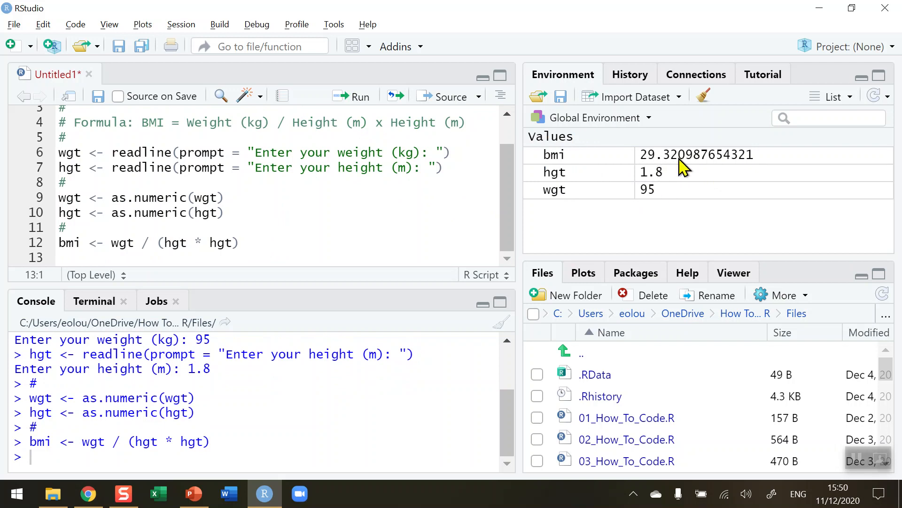
mouse_move(73, 257)
type("#")
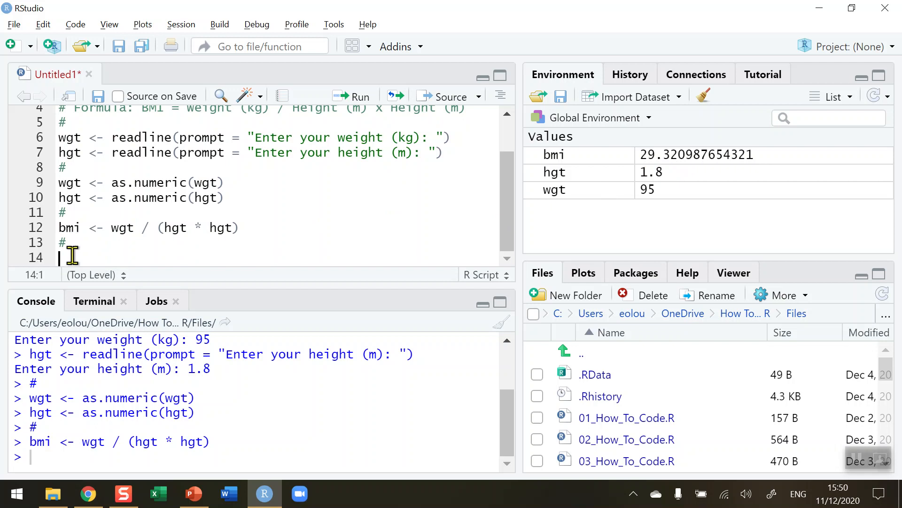
Write print(paste("Your BMI is:", bmi)), correcting the mistyped mbi to bmi.
type("p")
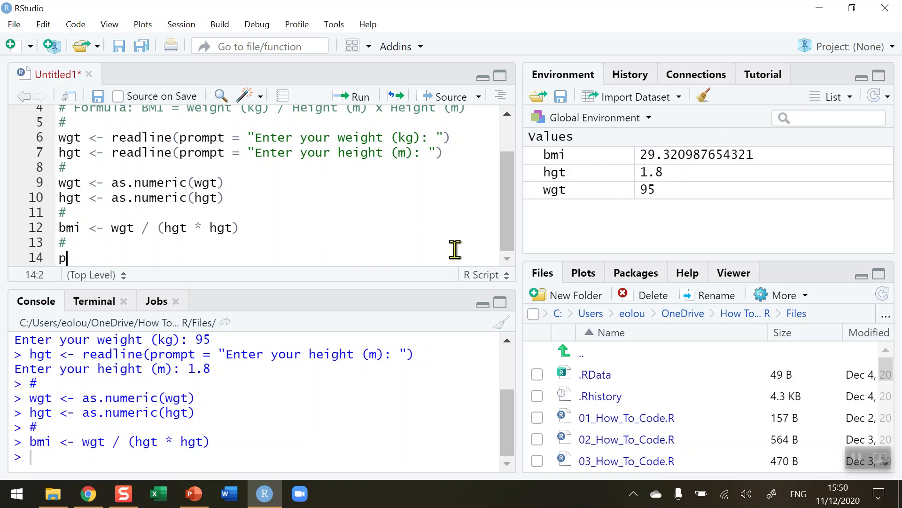
type("rint(pas")
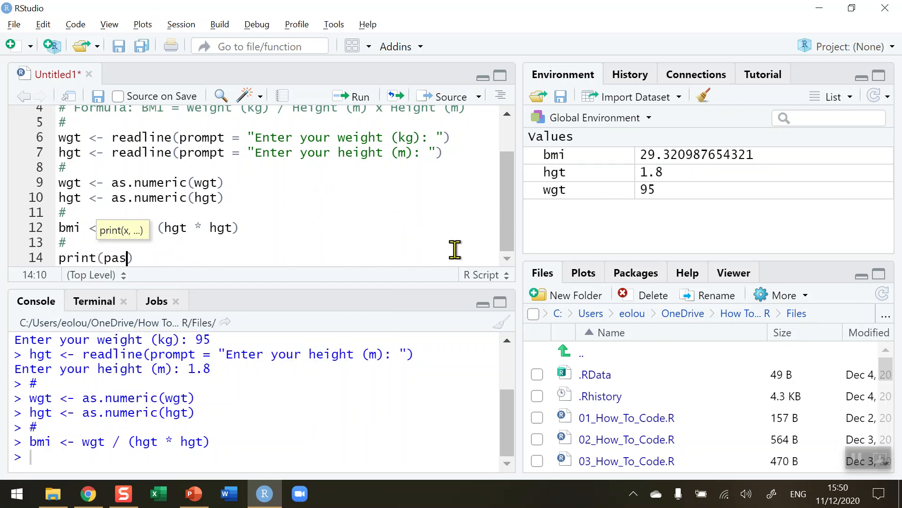
type("te(")
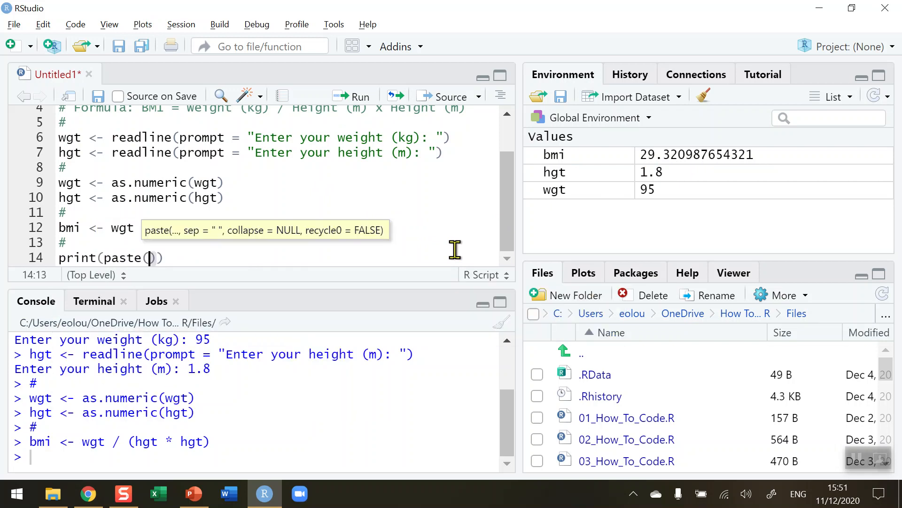
type("\"Y")
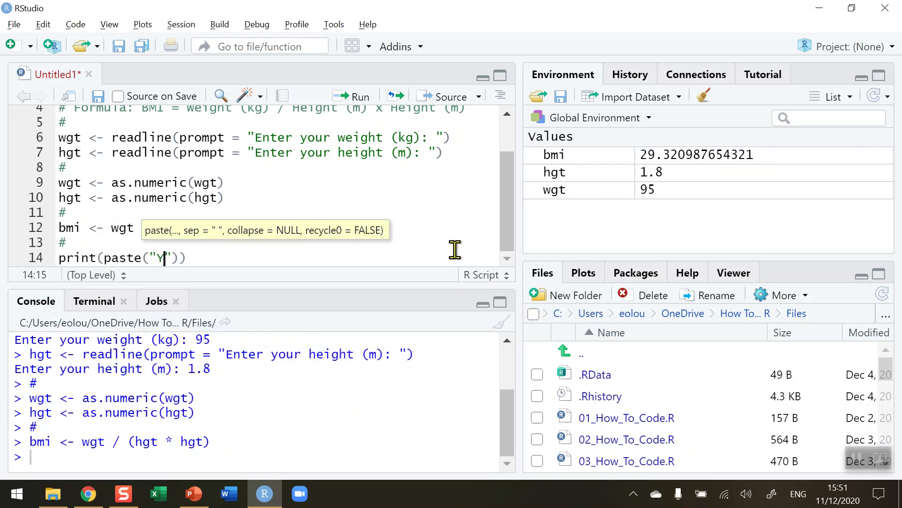
type("our BMI i")
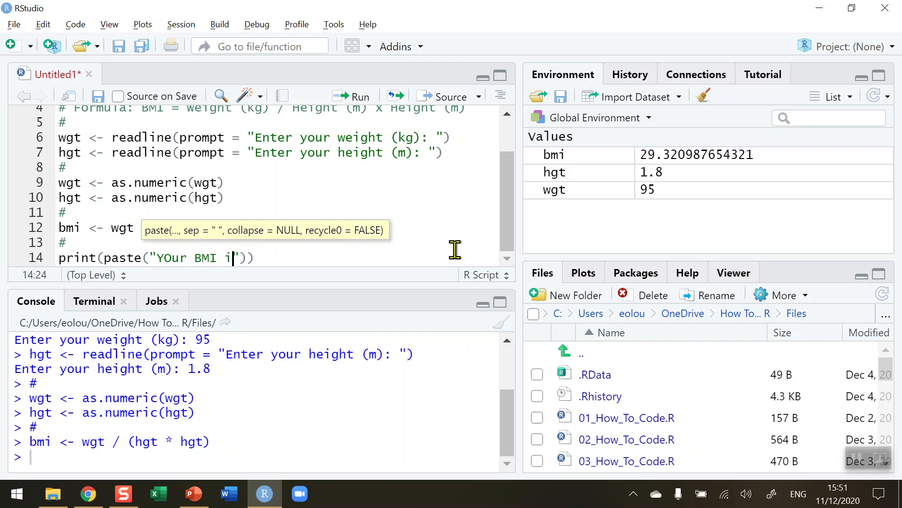
type("s:")
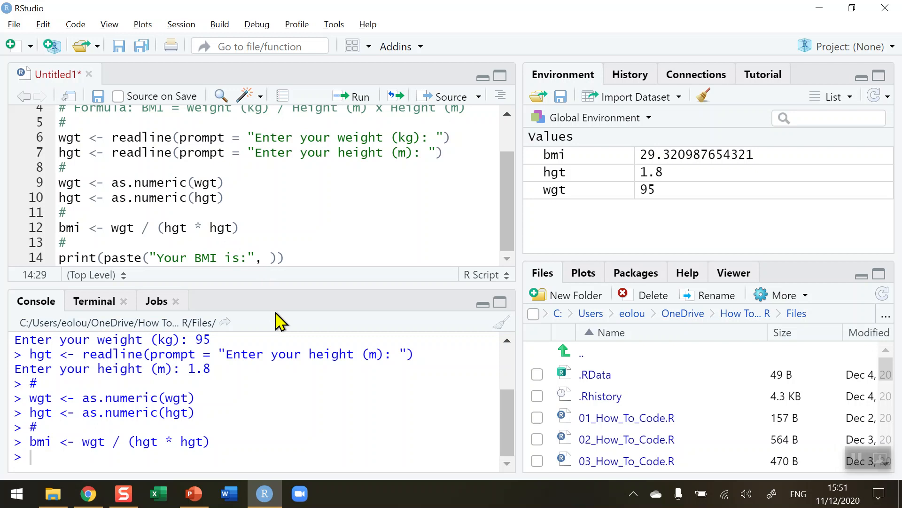
type("mbi")
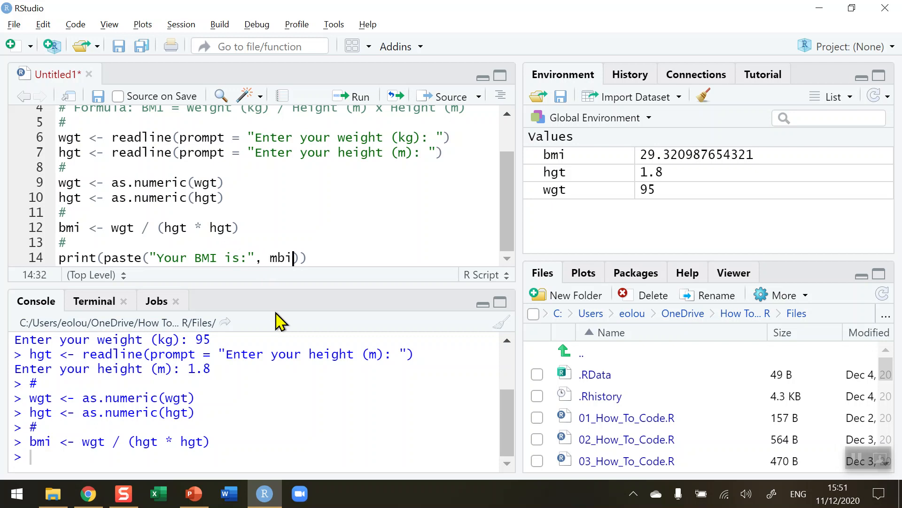
key("BackSpace")
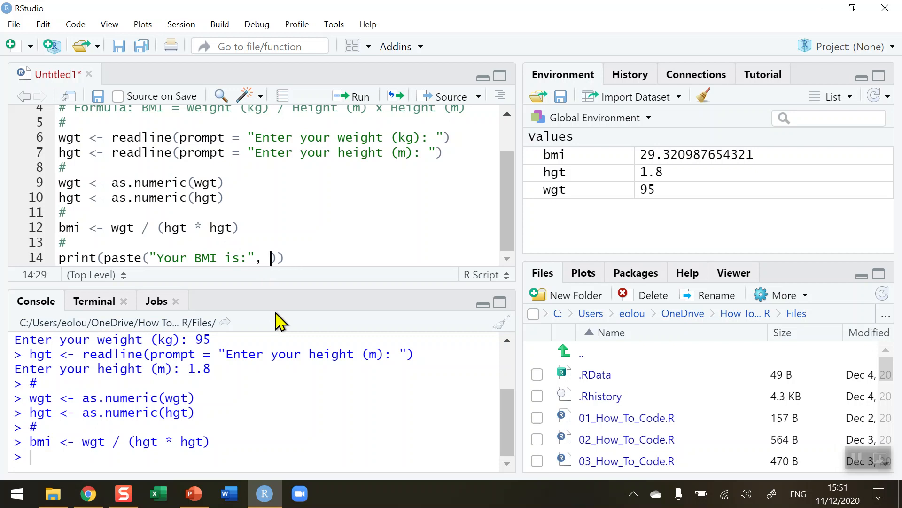
type("bmi")
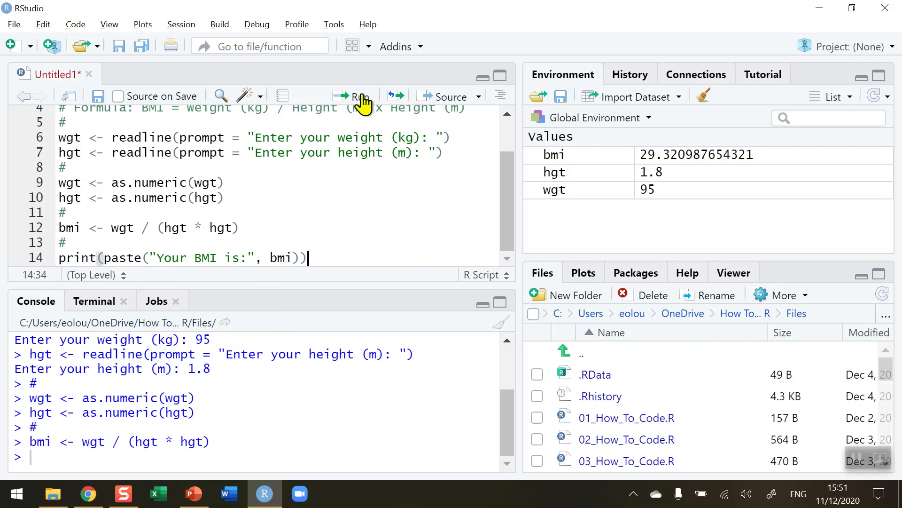
Run the print line so the console shows "Your BMI is: 29.320987654321".
left_click(352, 96)
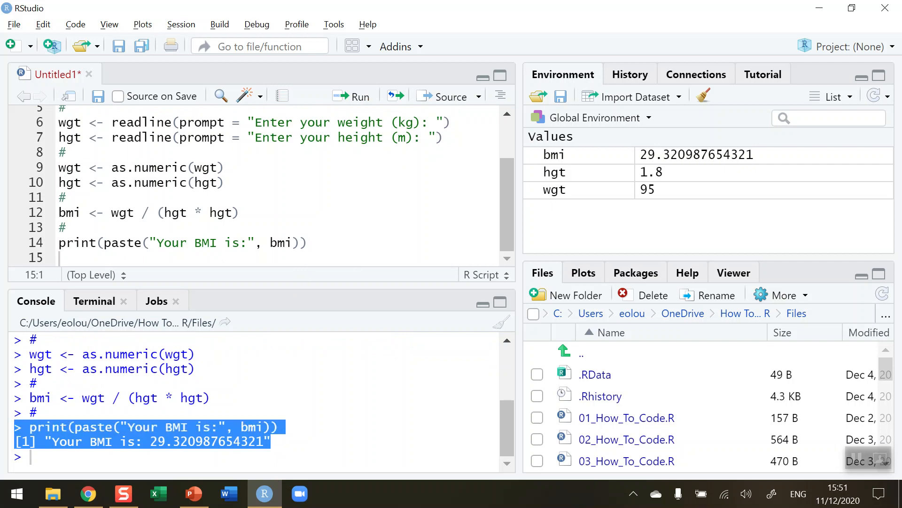
mouse_move(359, 435)
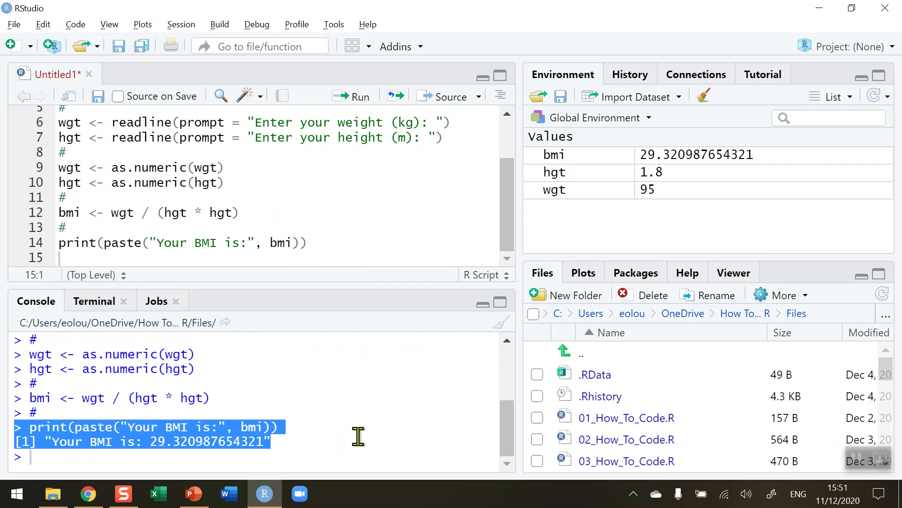
mouse_move(408, 235)
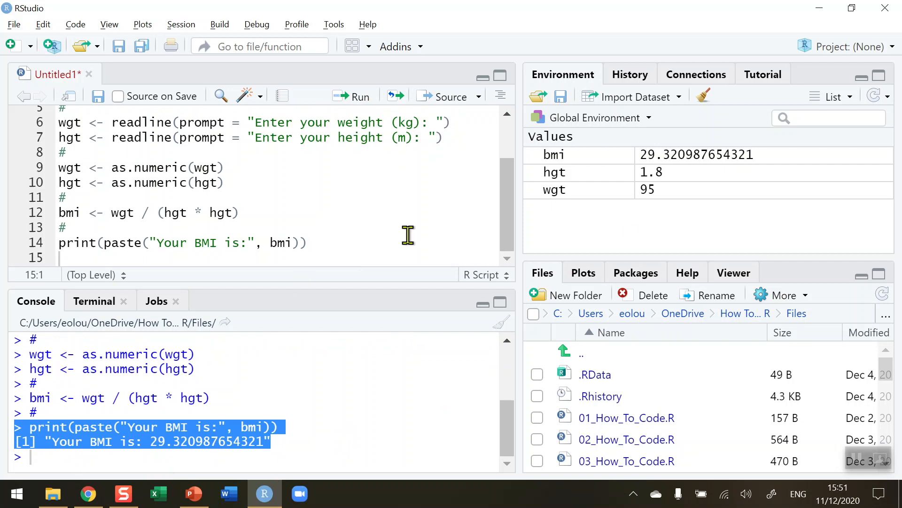
left_click(301, 371)
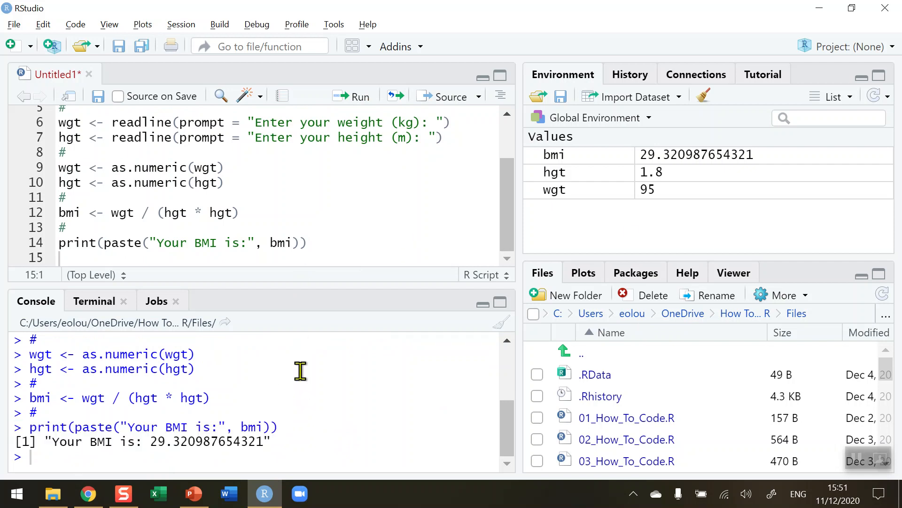